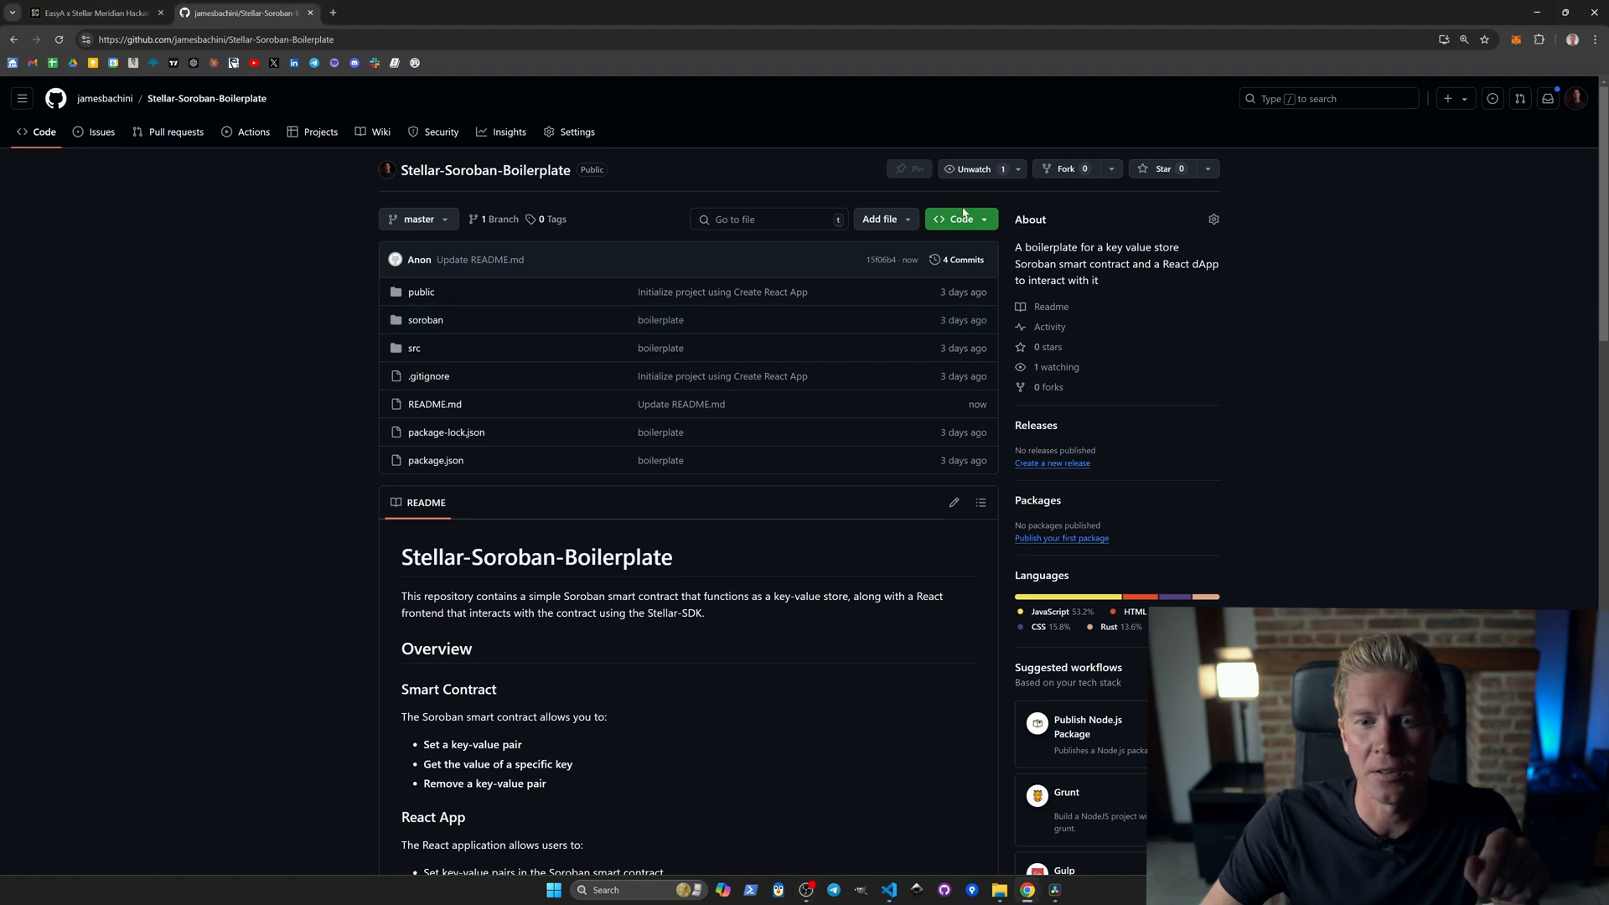
Browse into the soroban folder and down to the contract's lib.rs source.
left_click(956, 218)
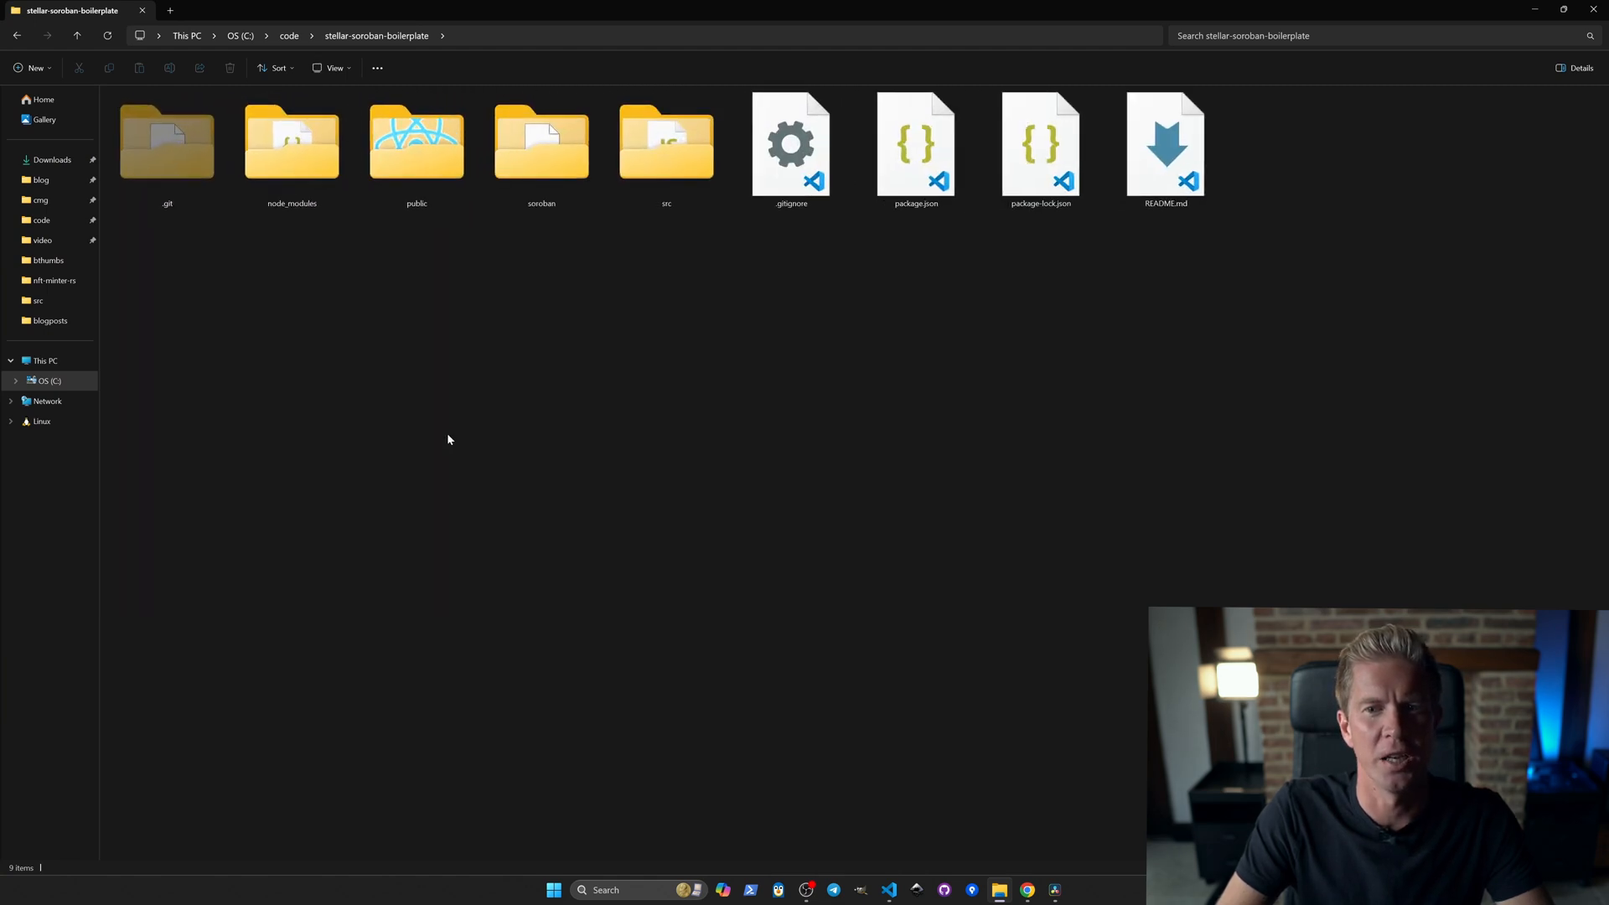
left_click(540, 151)
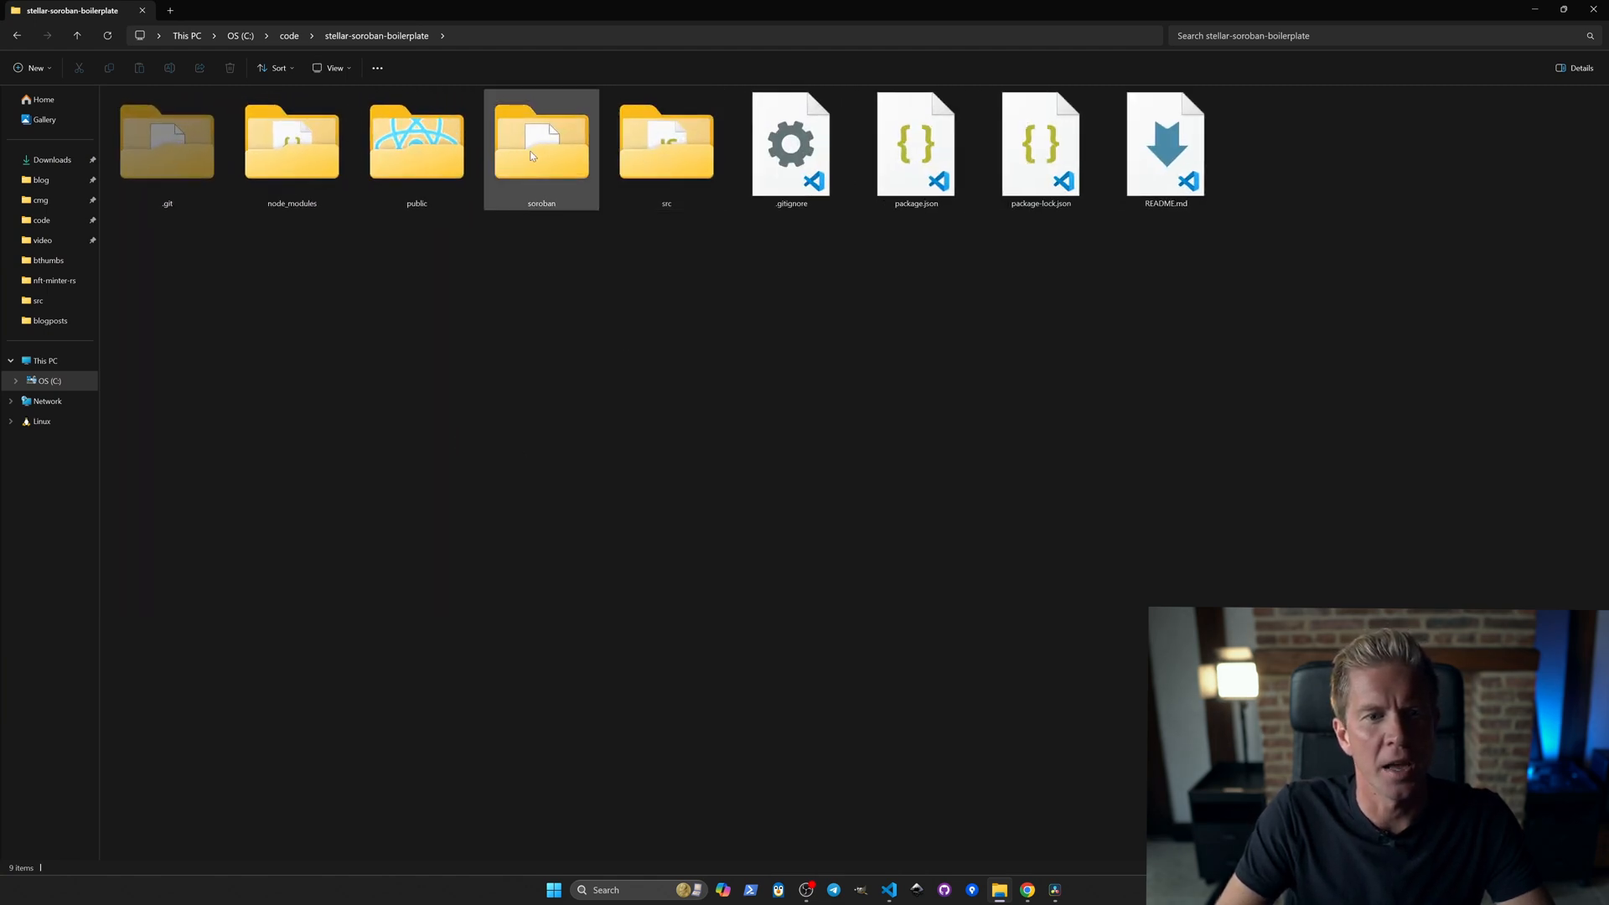
double_click(540, 142)
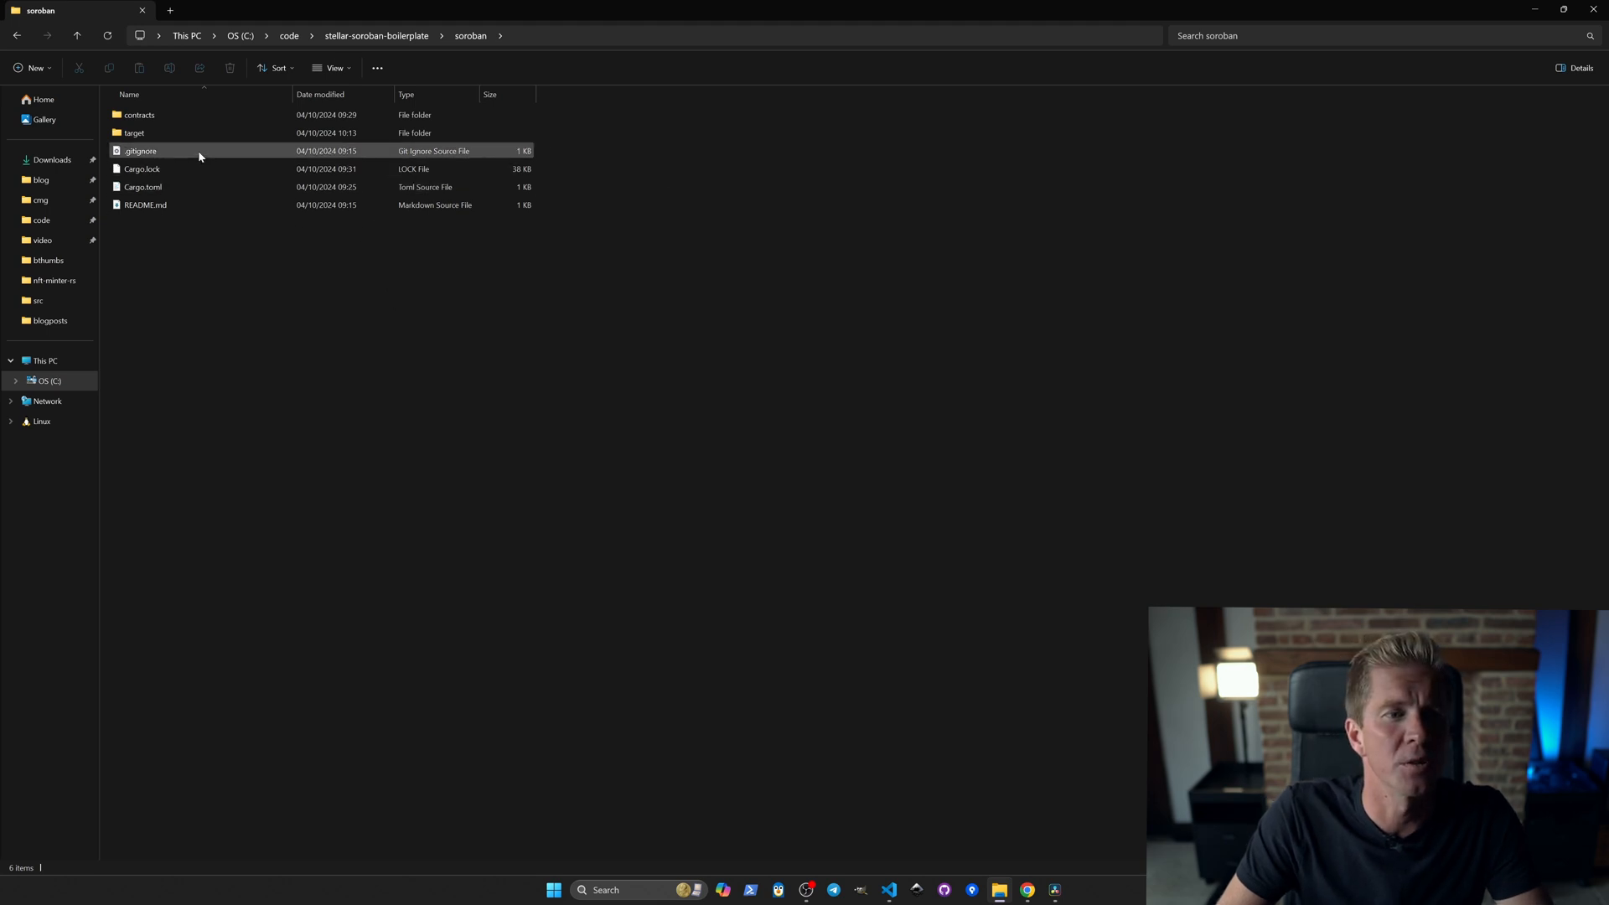
double_click(137, 114)
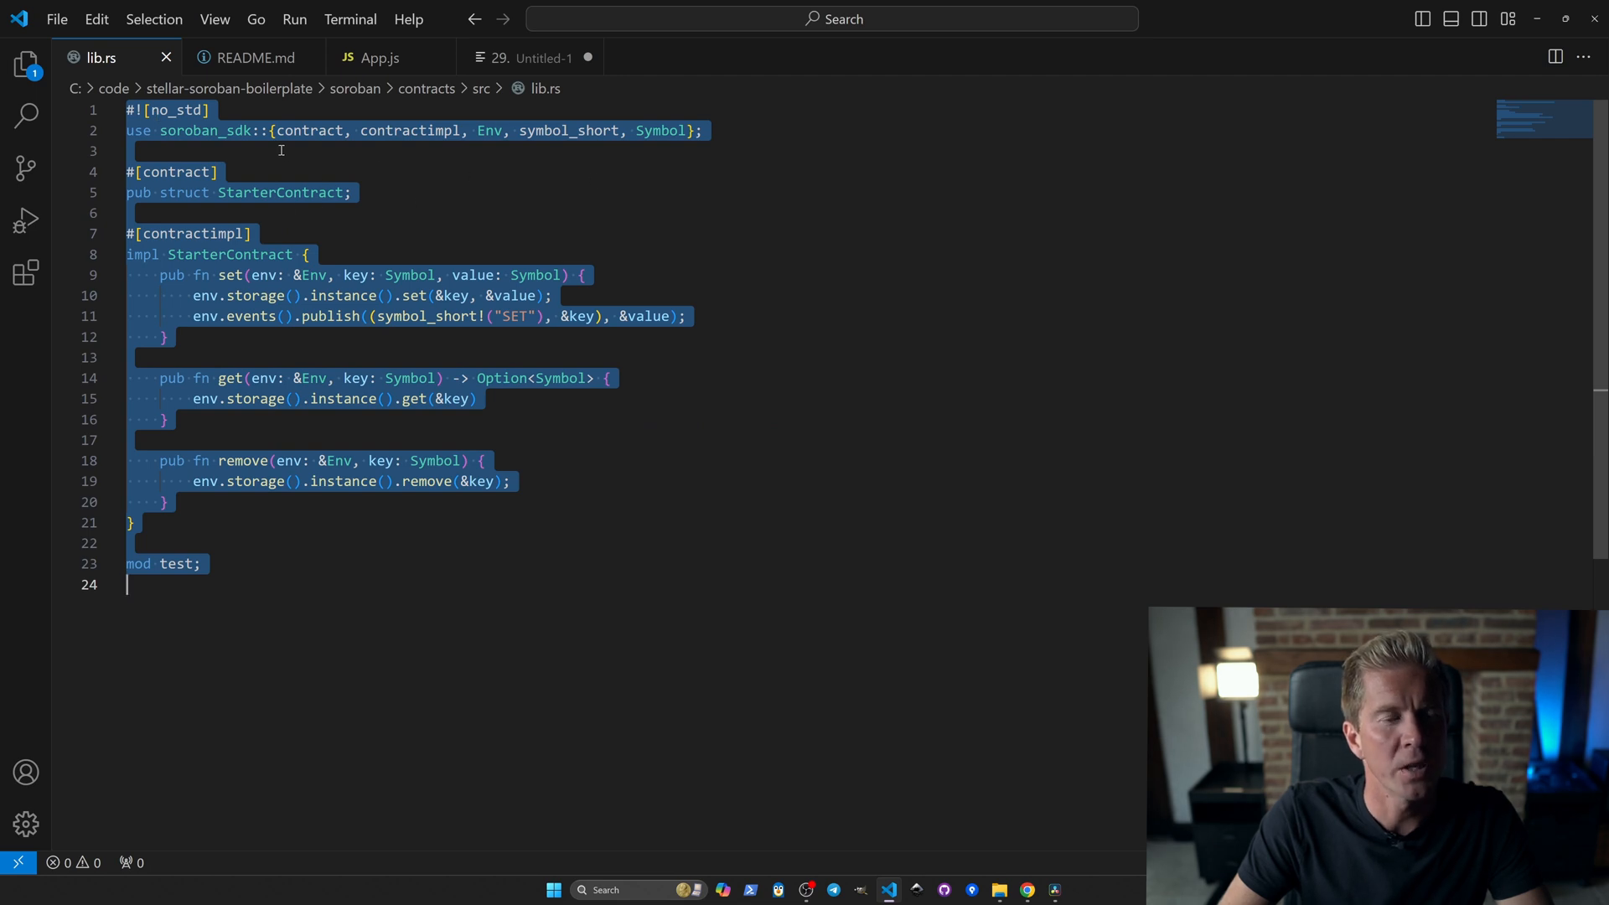
Highlight StarterContract in lib.rs, then return to the project and enter the React app's src folder.
left_click(137, 131)
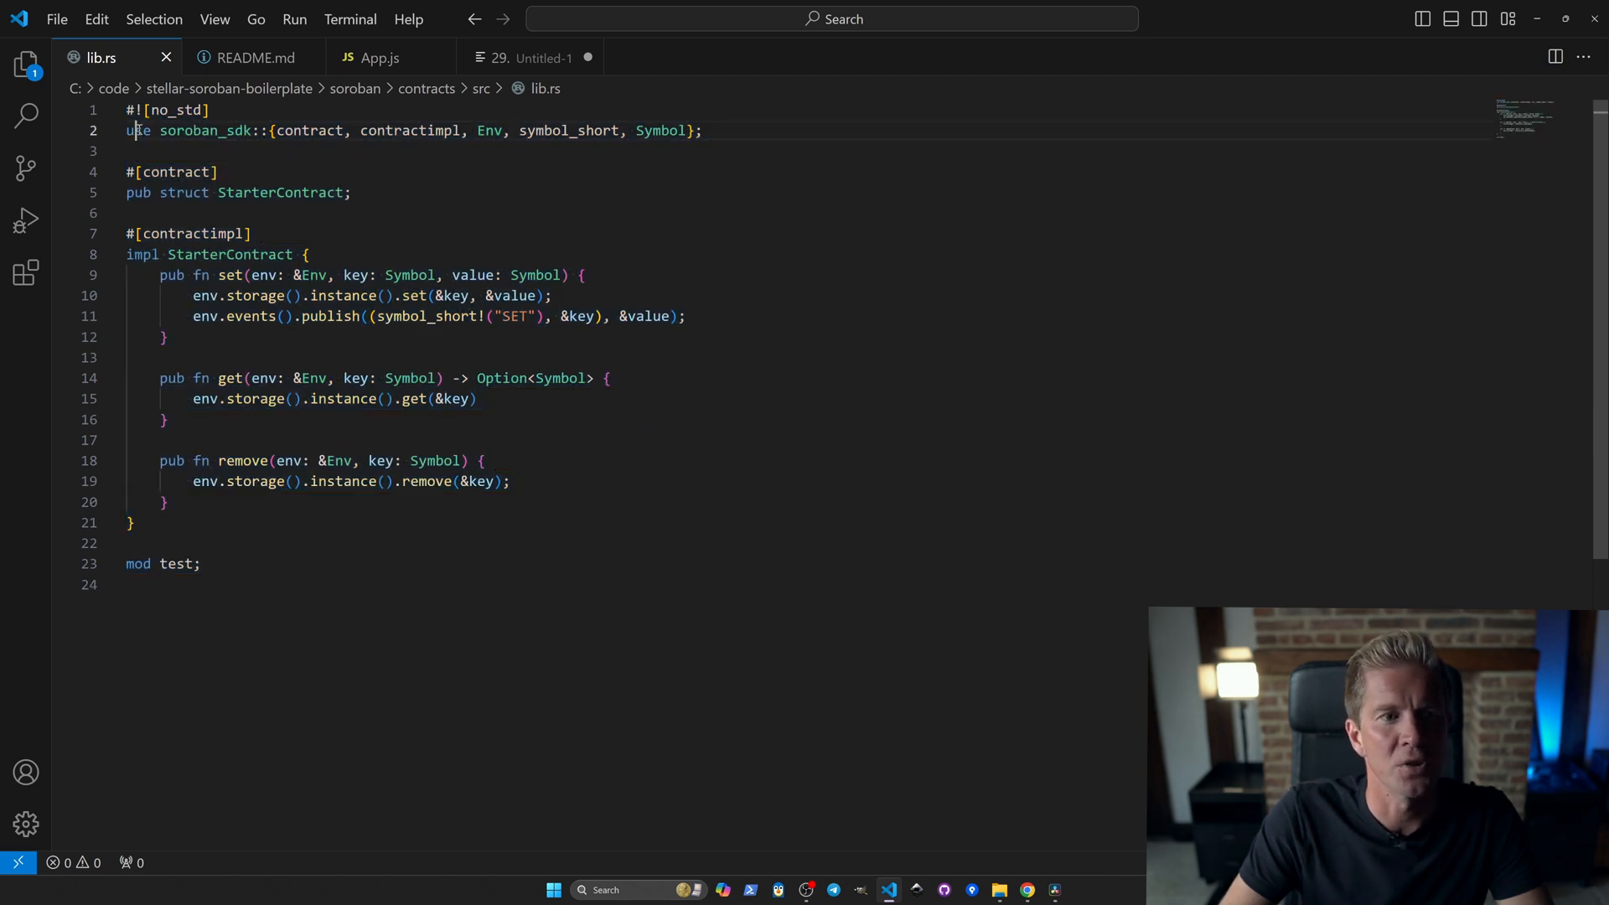
double_click(208, 130)
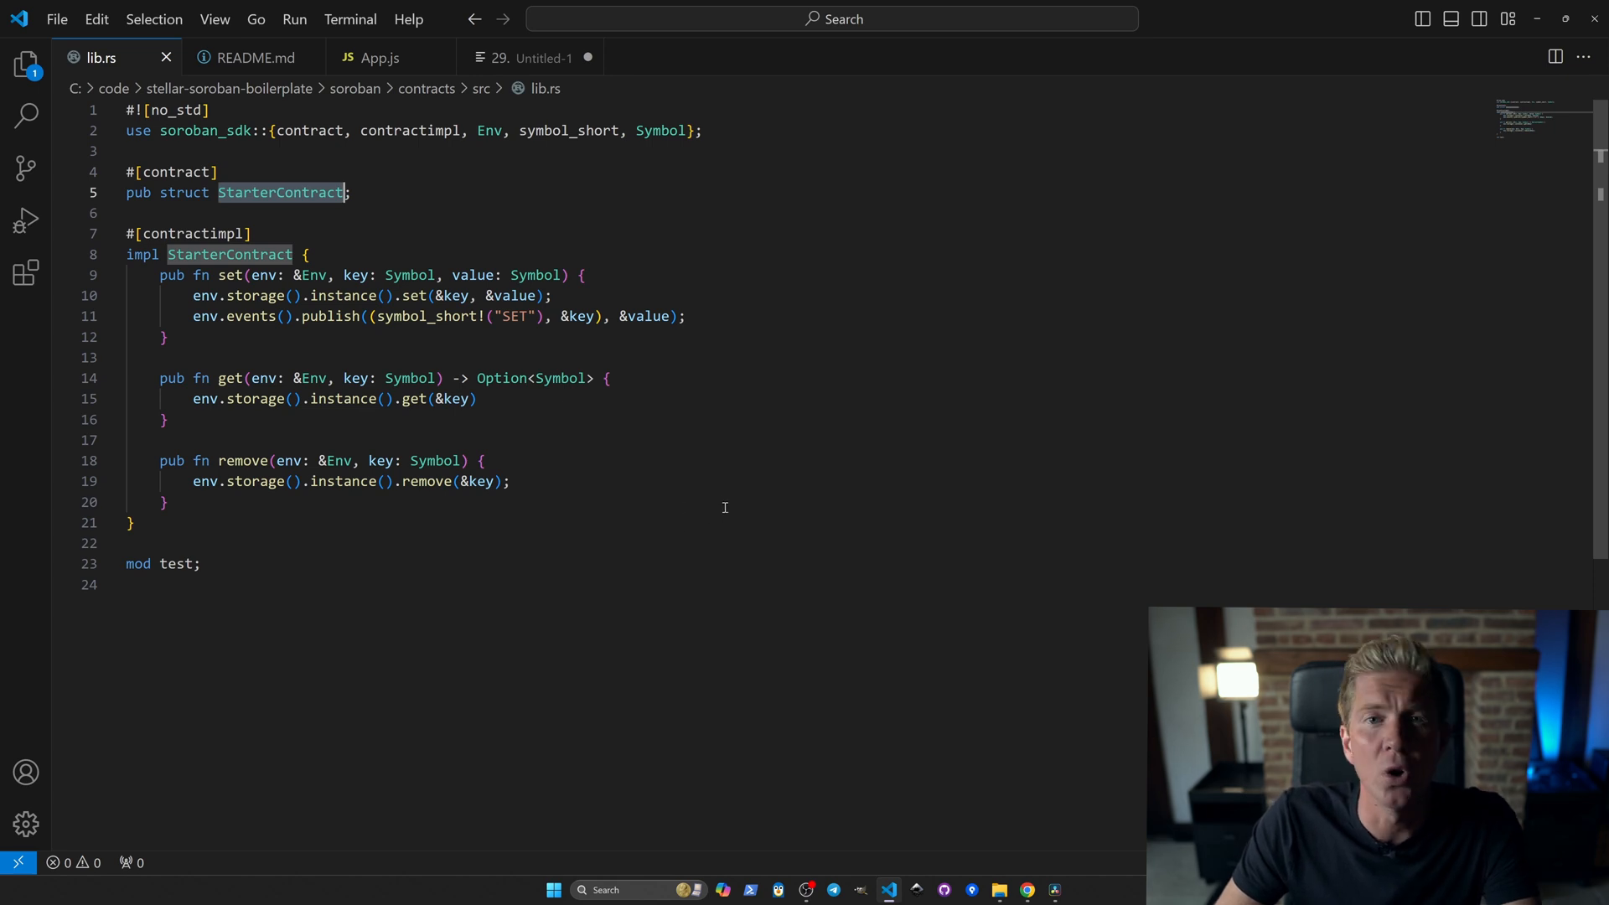
mouse_move(741, 496)
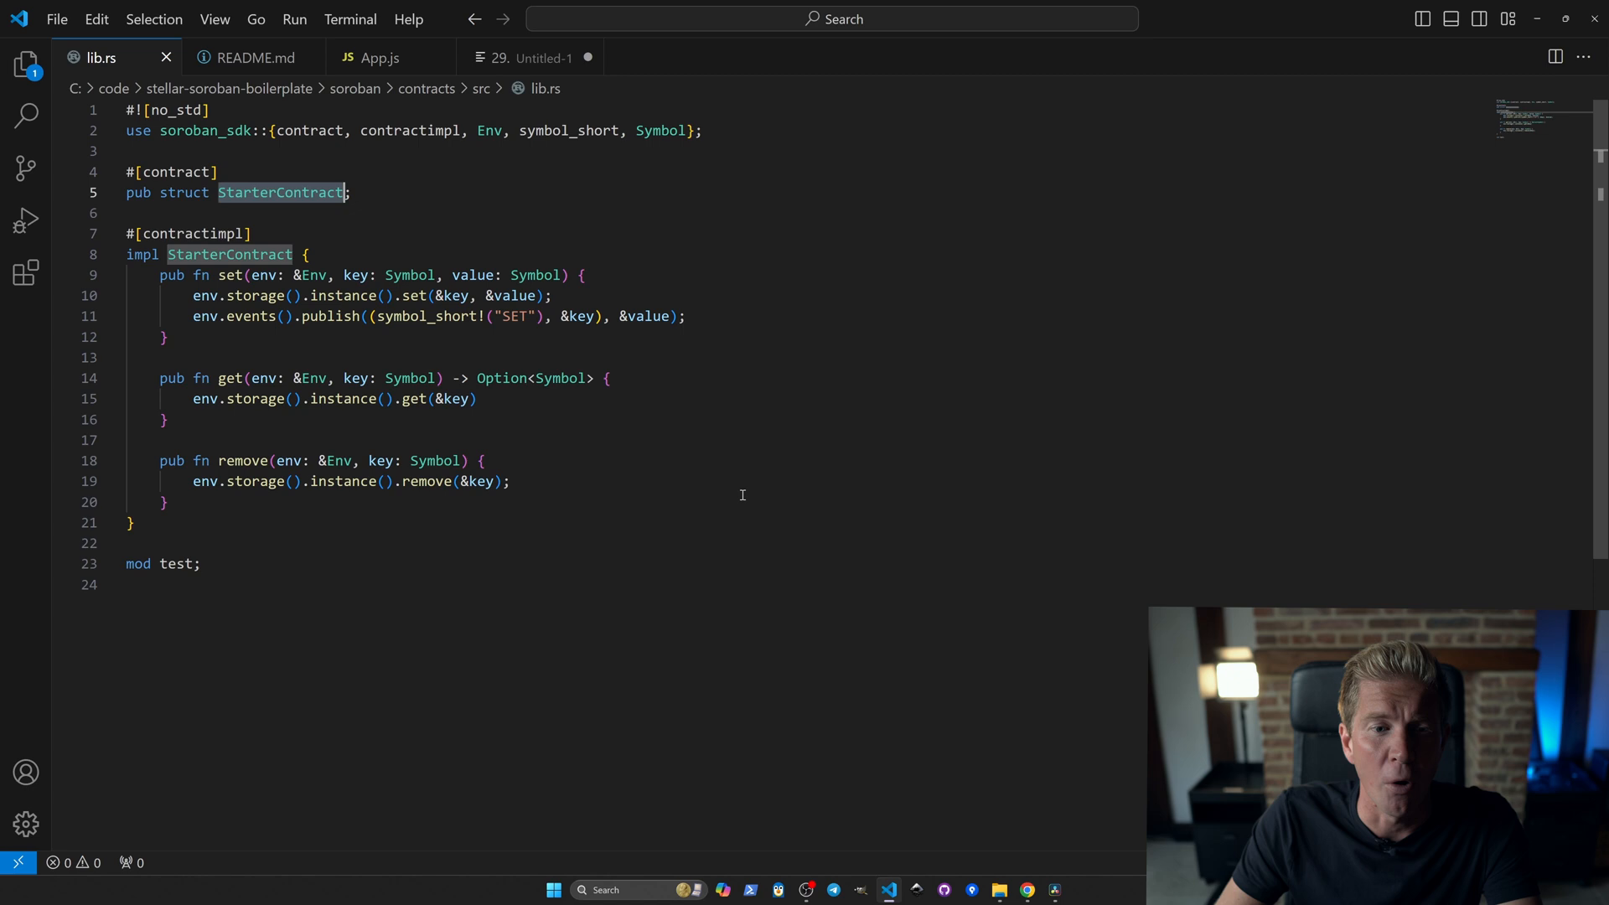
mouse_move(748, 495)
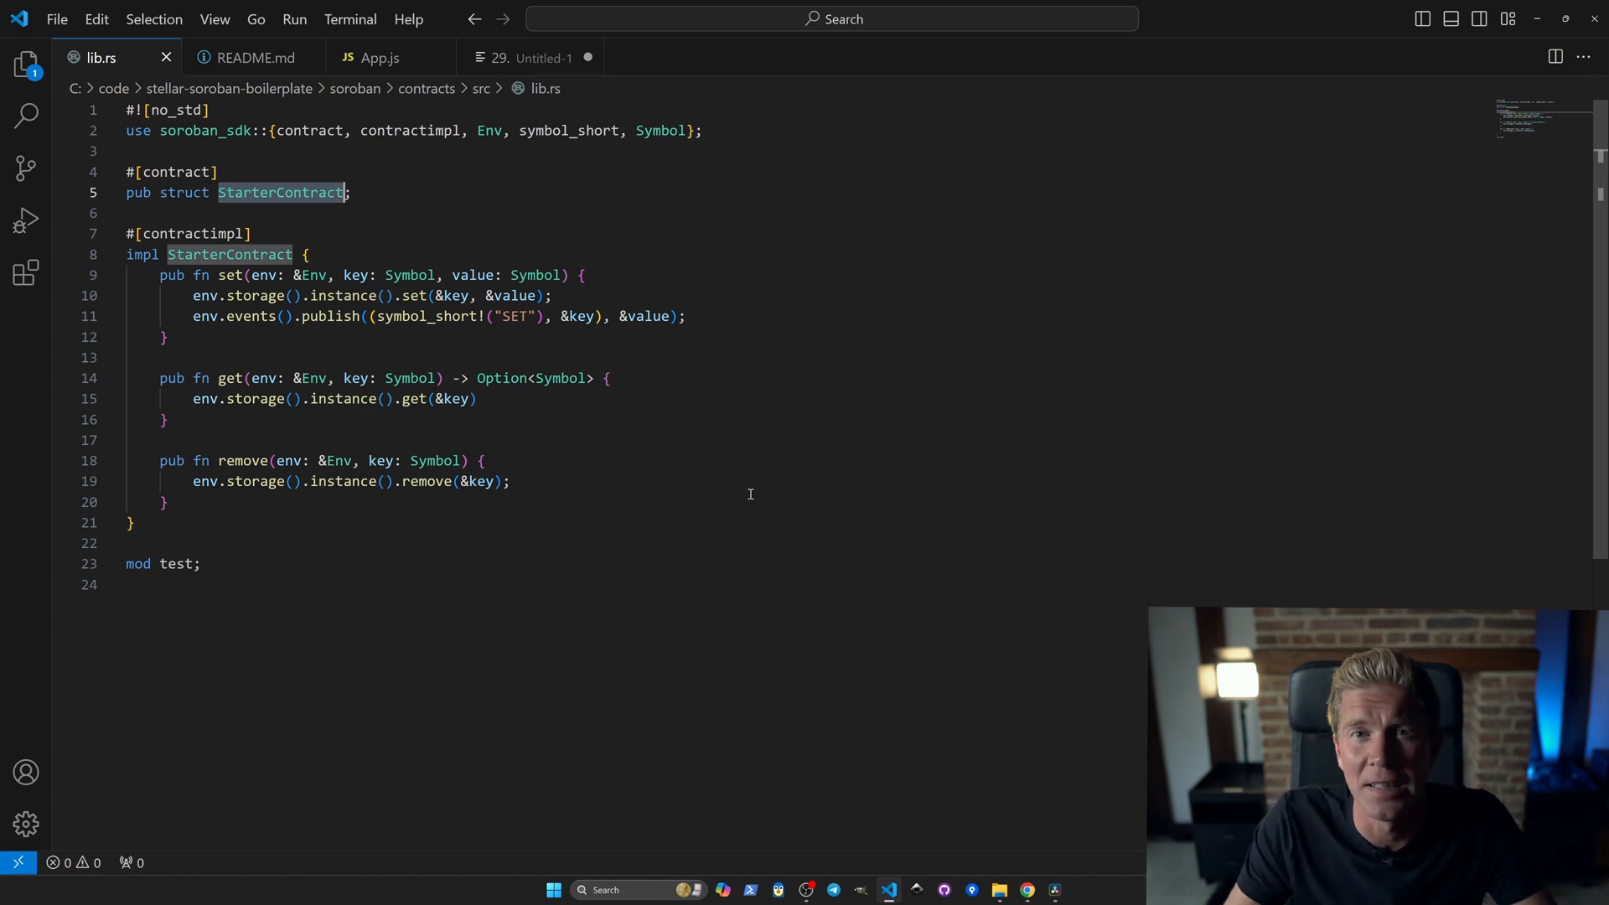
left_click(999, 892)
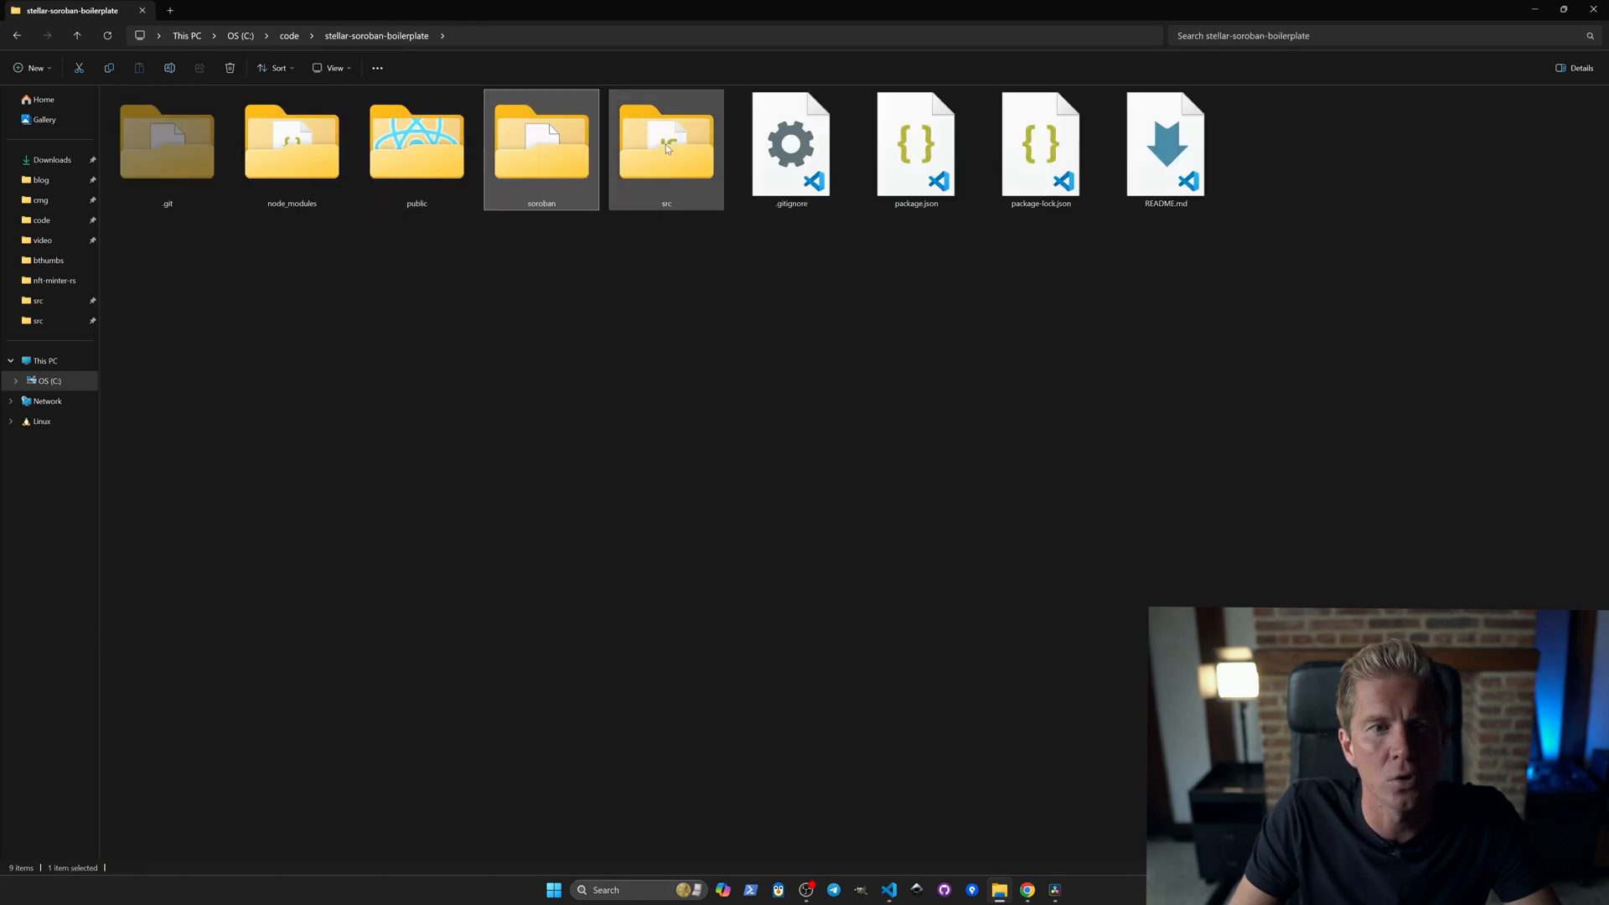
double_click(667, 147)
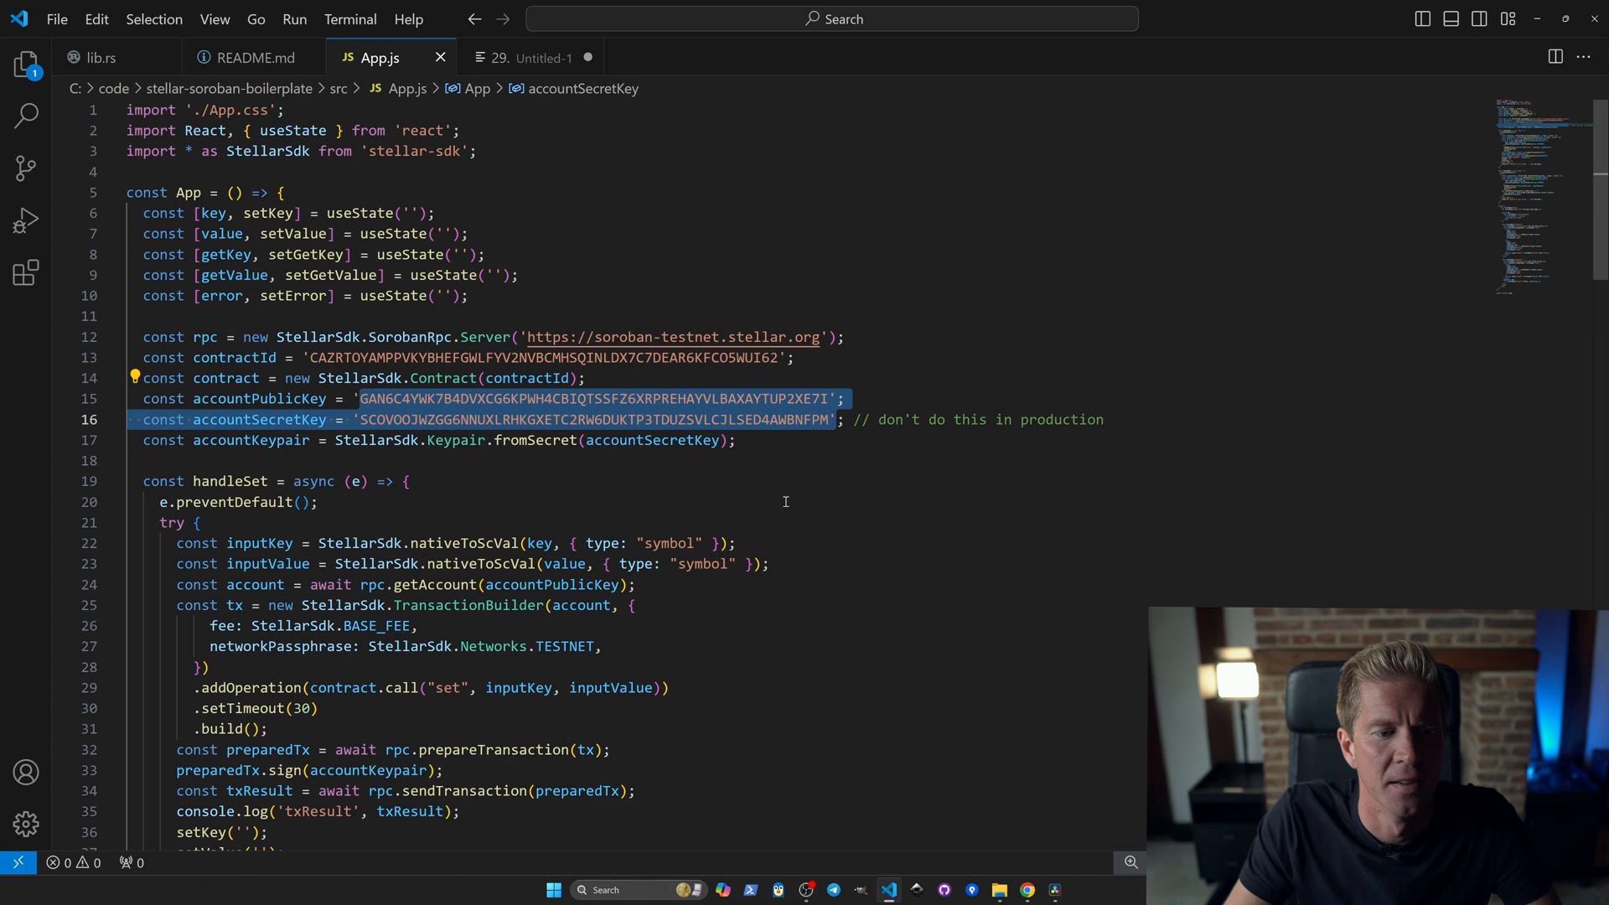
Skim App.js and launch the React app with npm start.
scroll("down", 3)
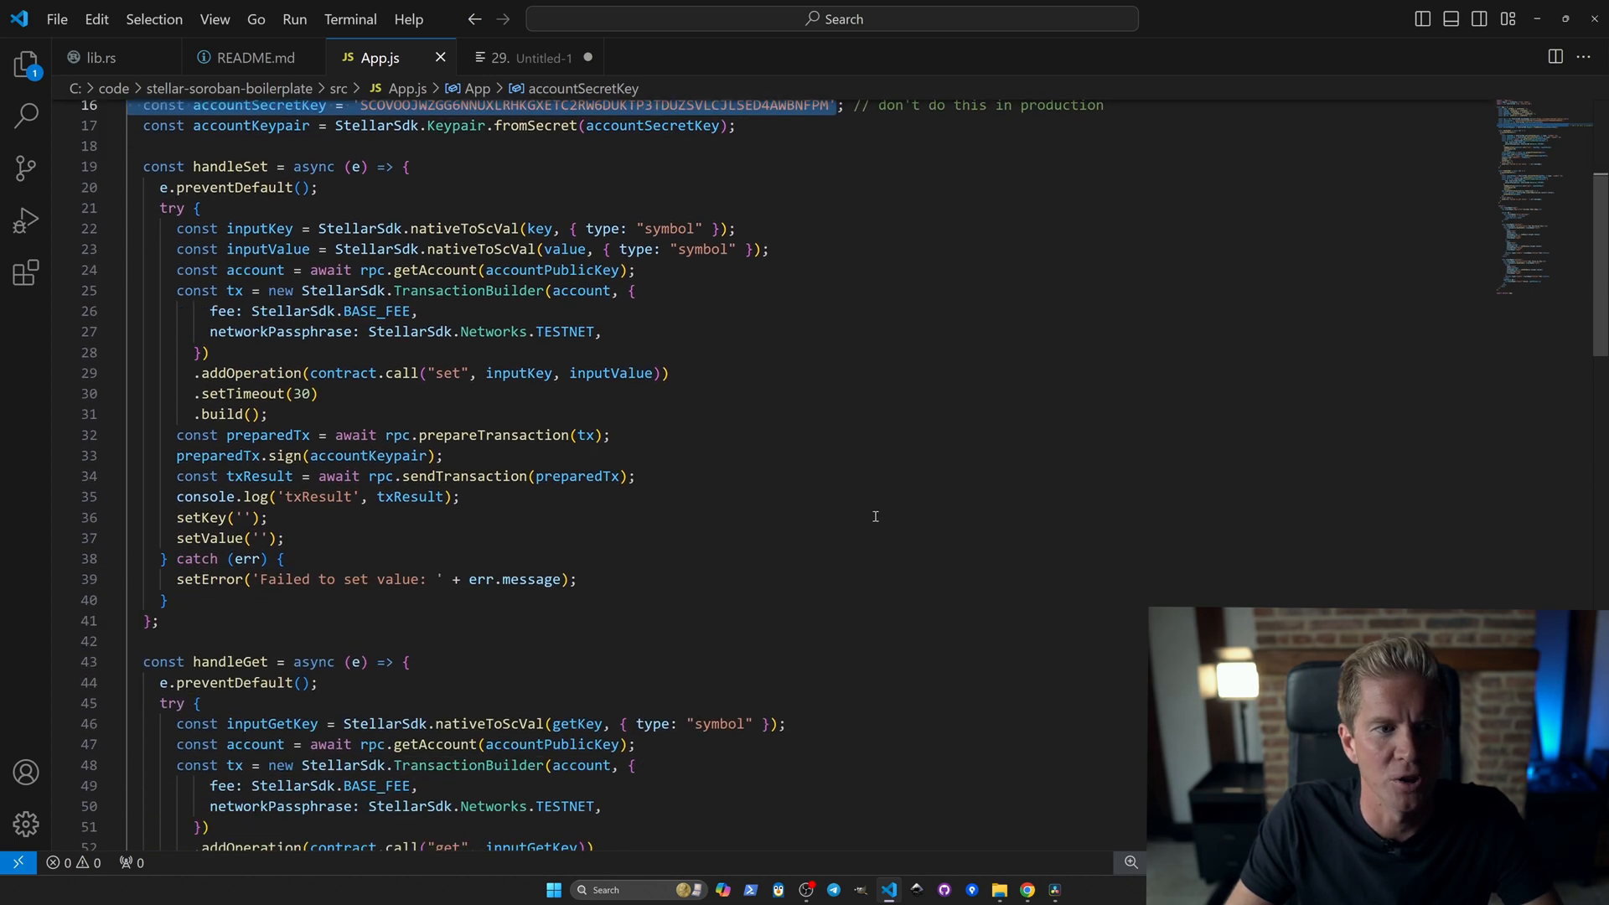
scroll("down", 3)
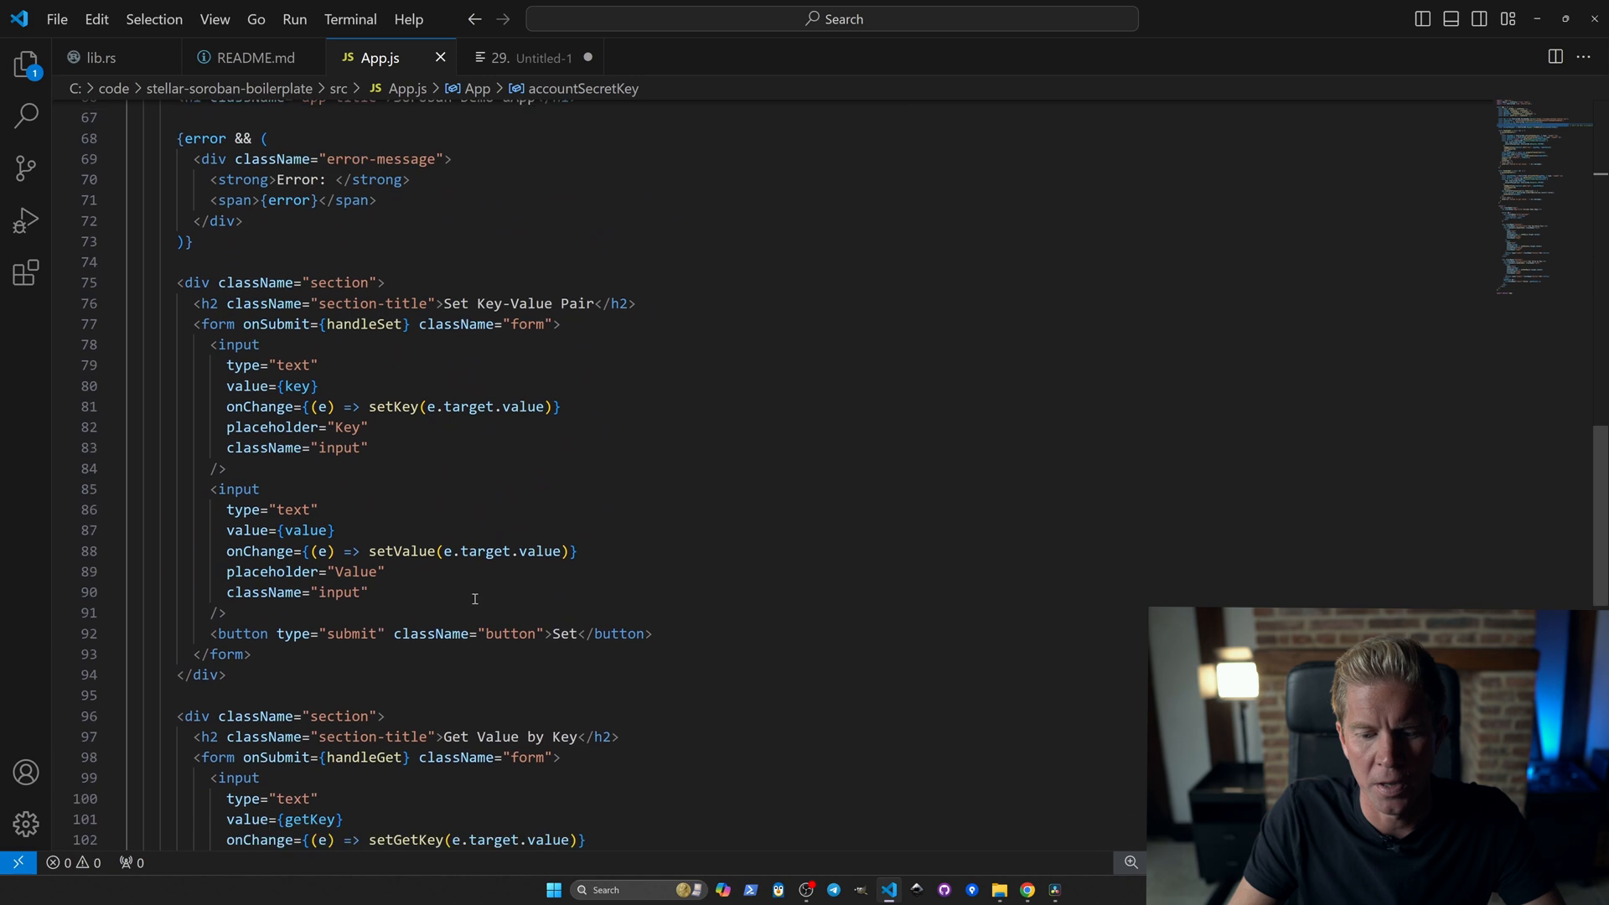
scroll("down", 3)
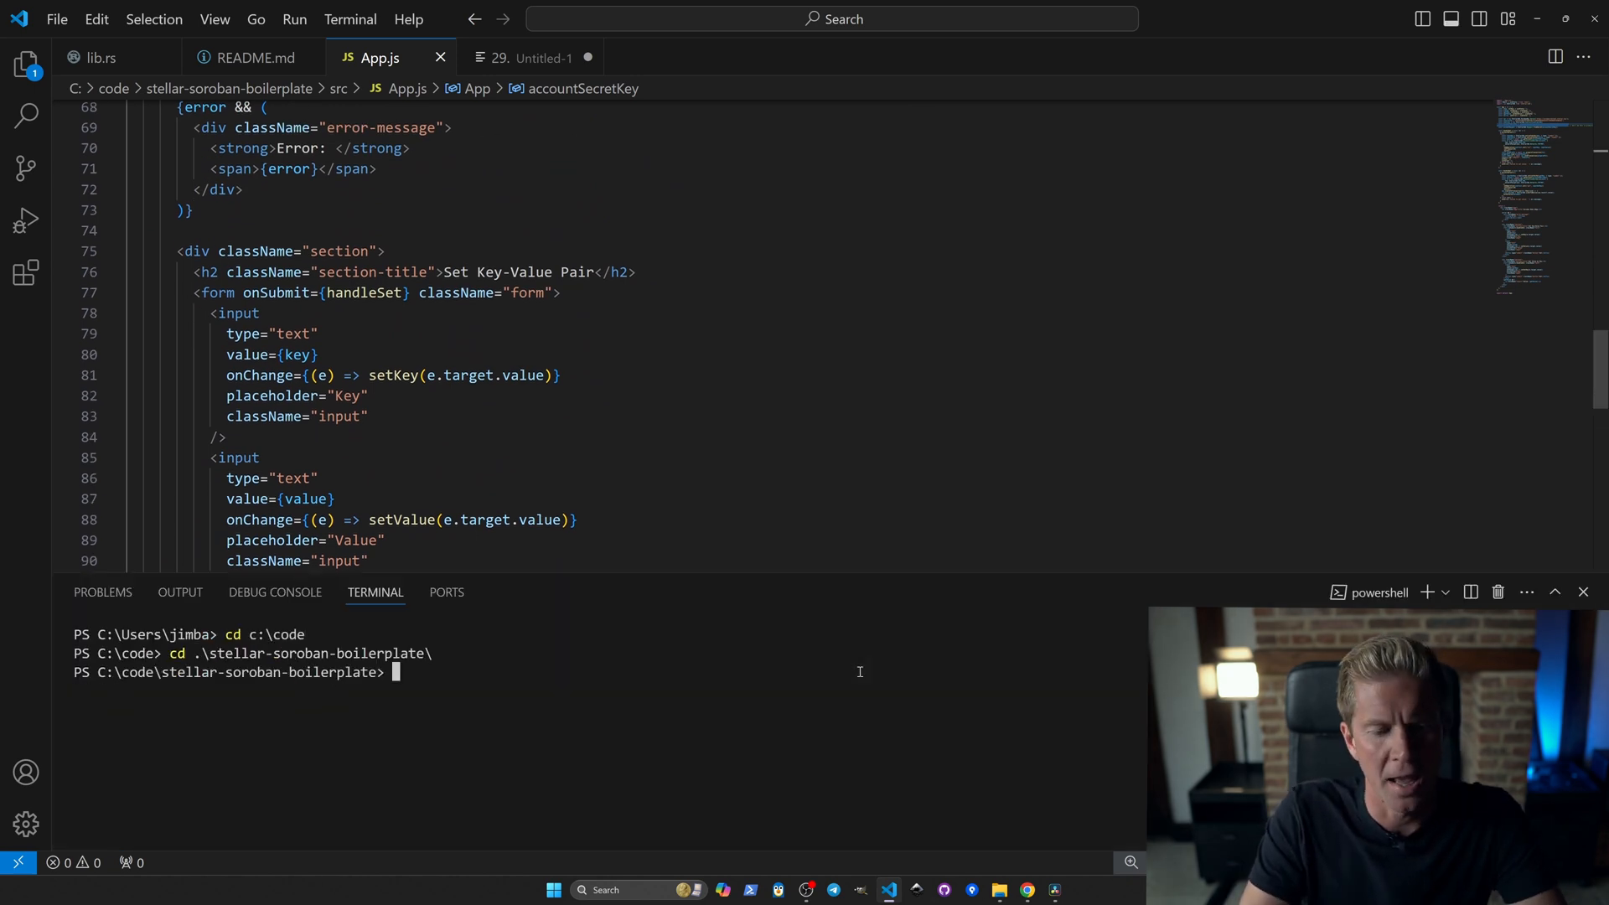
type("npm start")
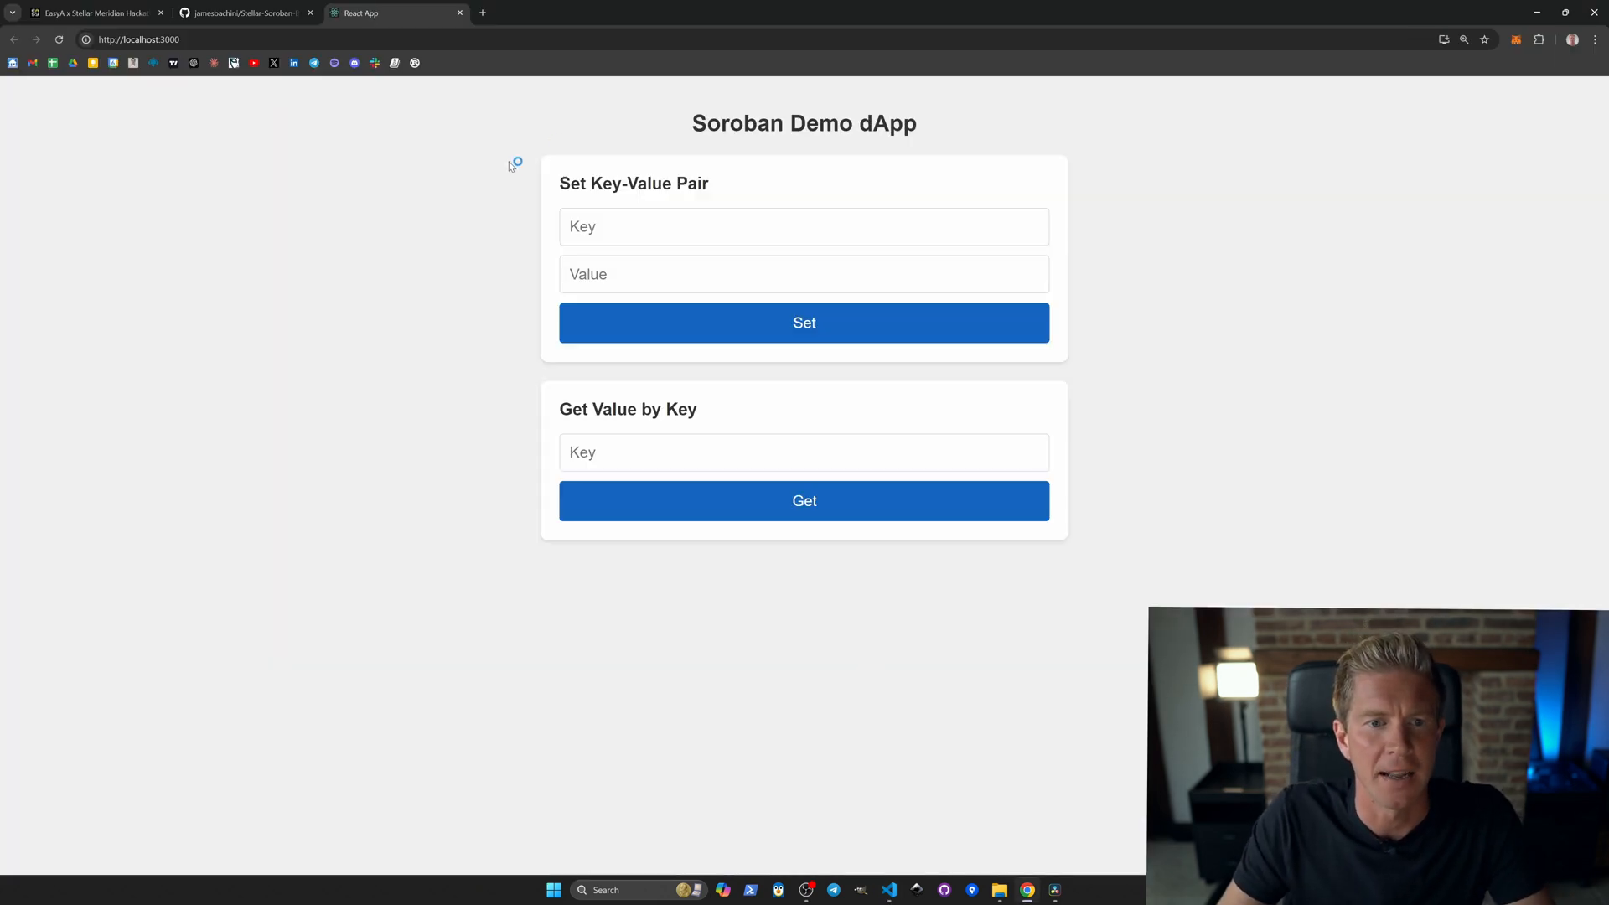
Store the pair Name/James via Set, then Get the key Name to see Value: James.
left_click(805, 228)
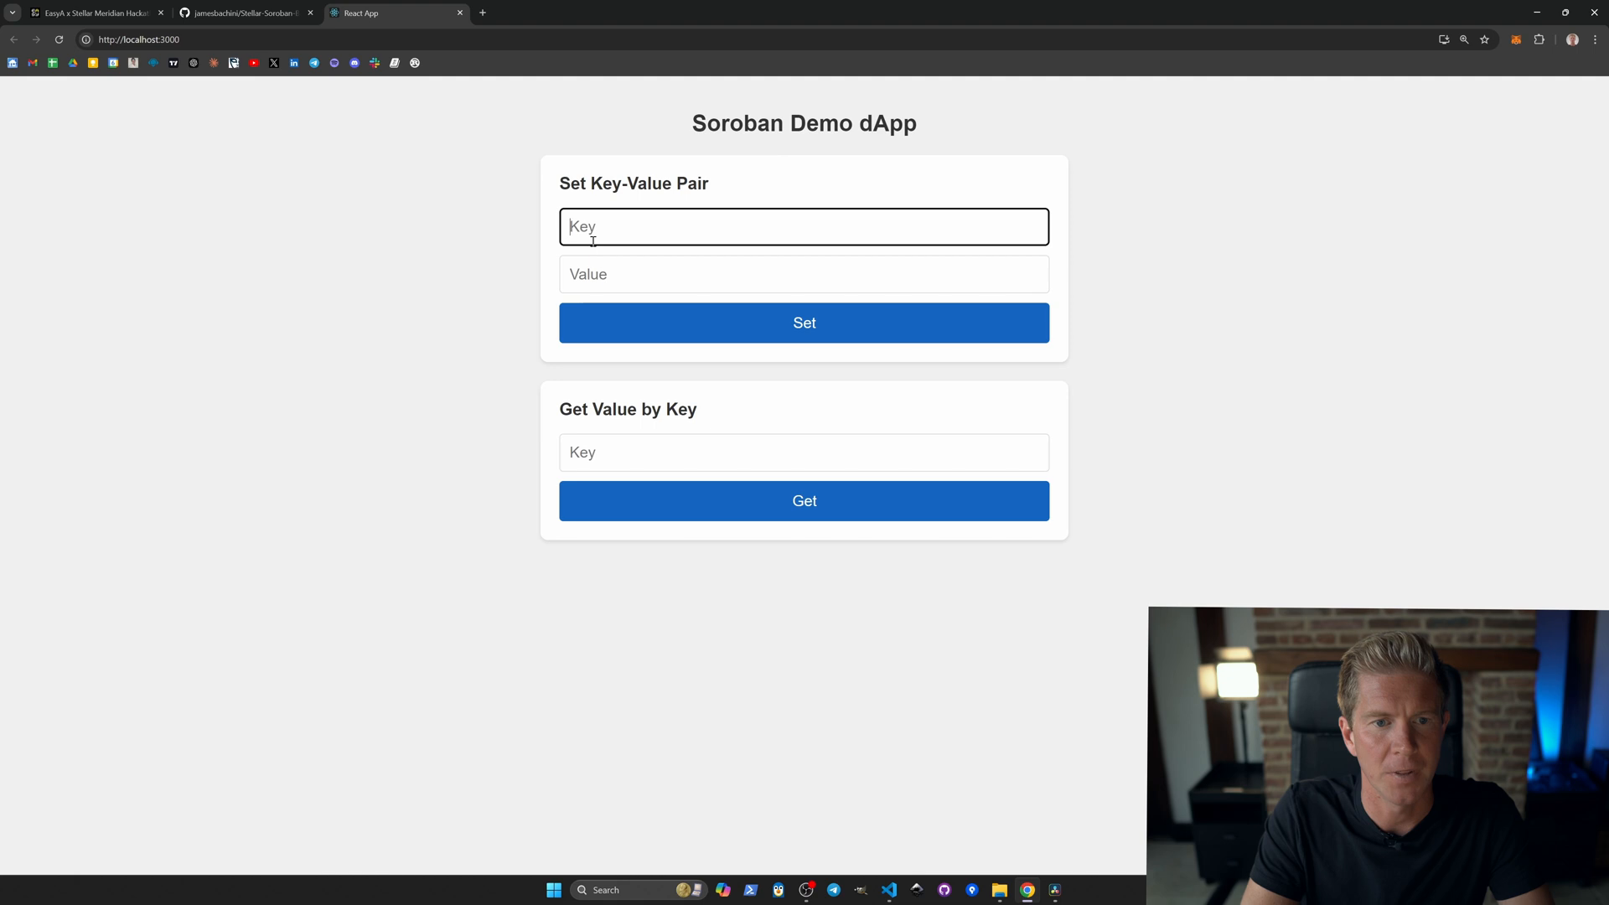
type("James")
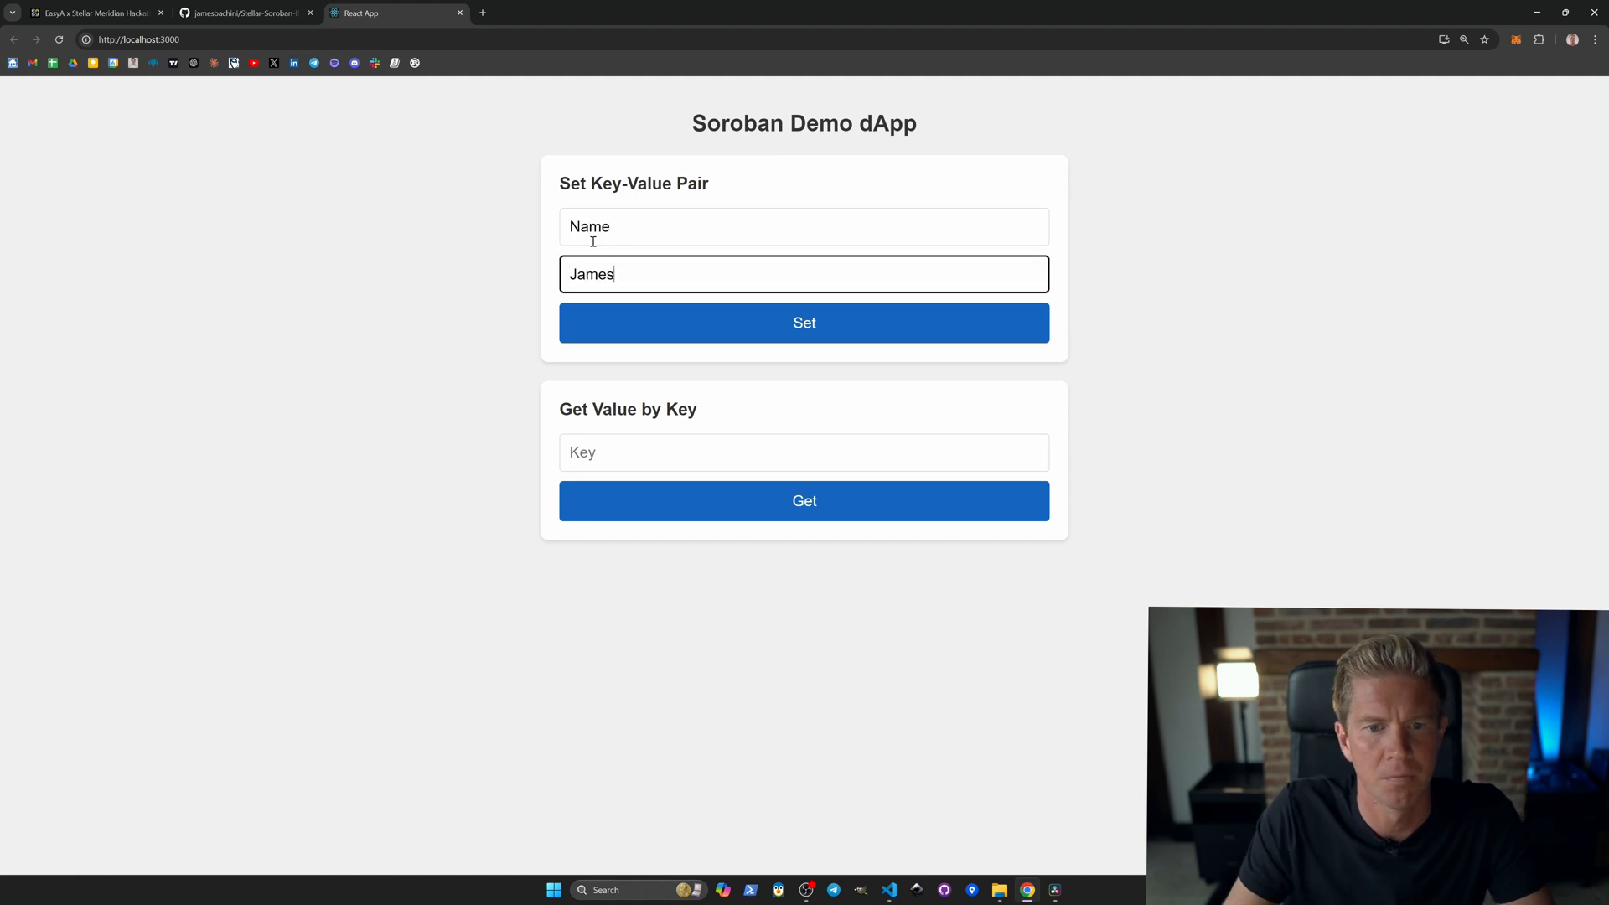
left_click(804, 324)
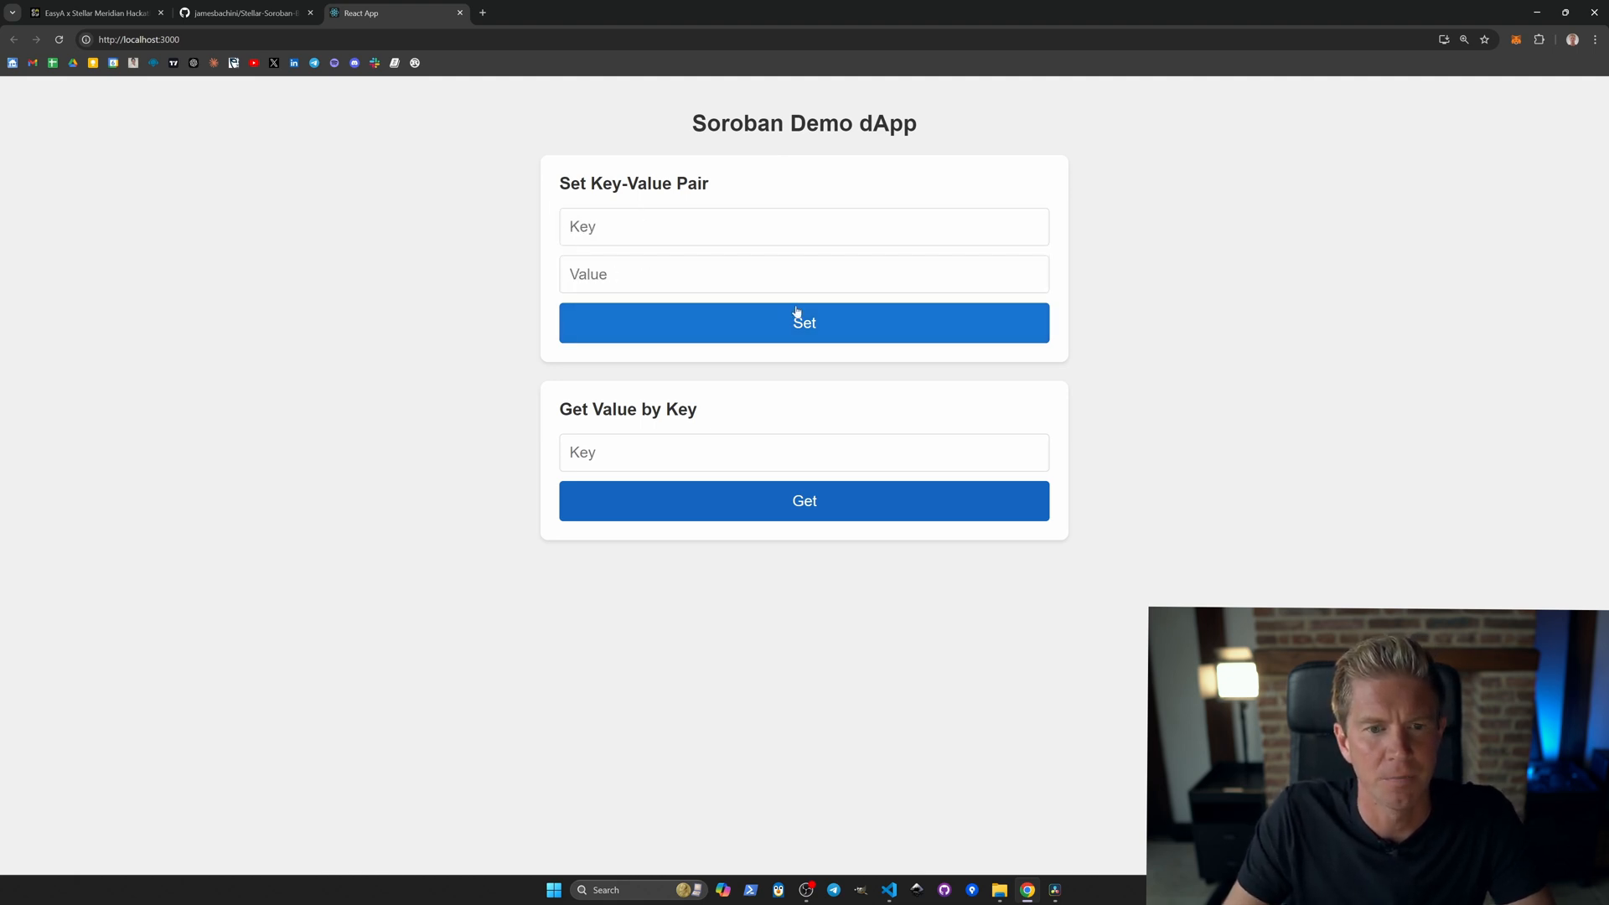
left_click(804, 452)
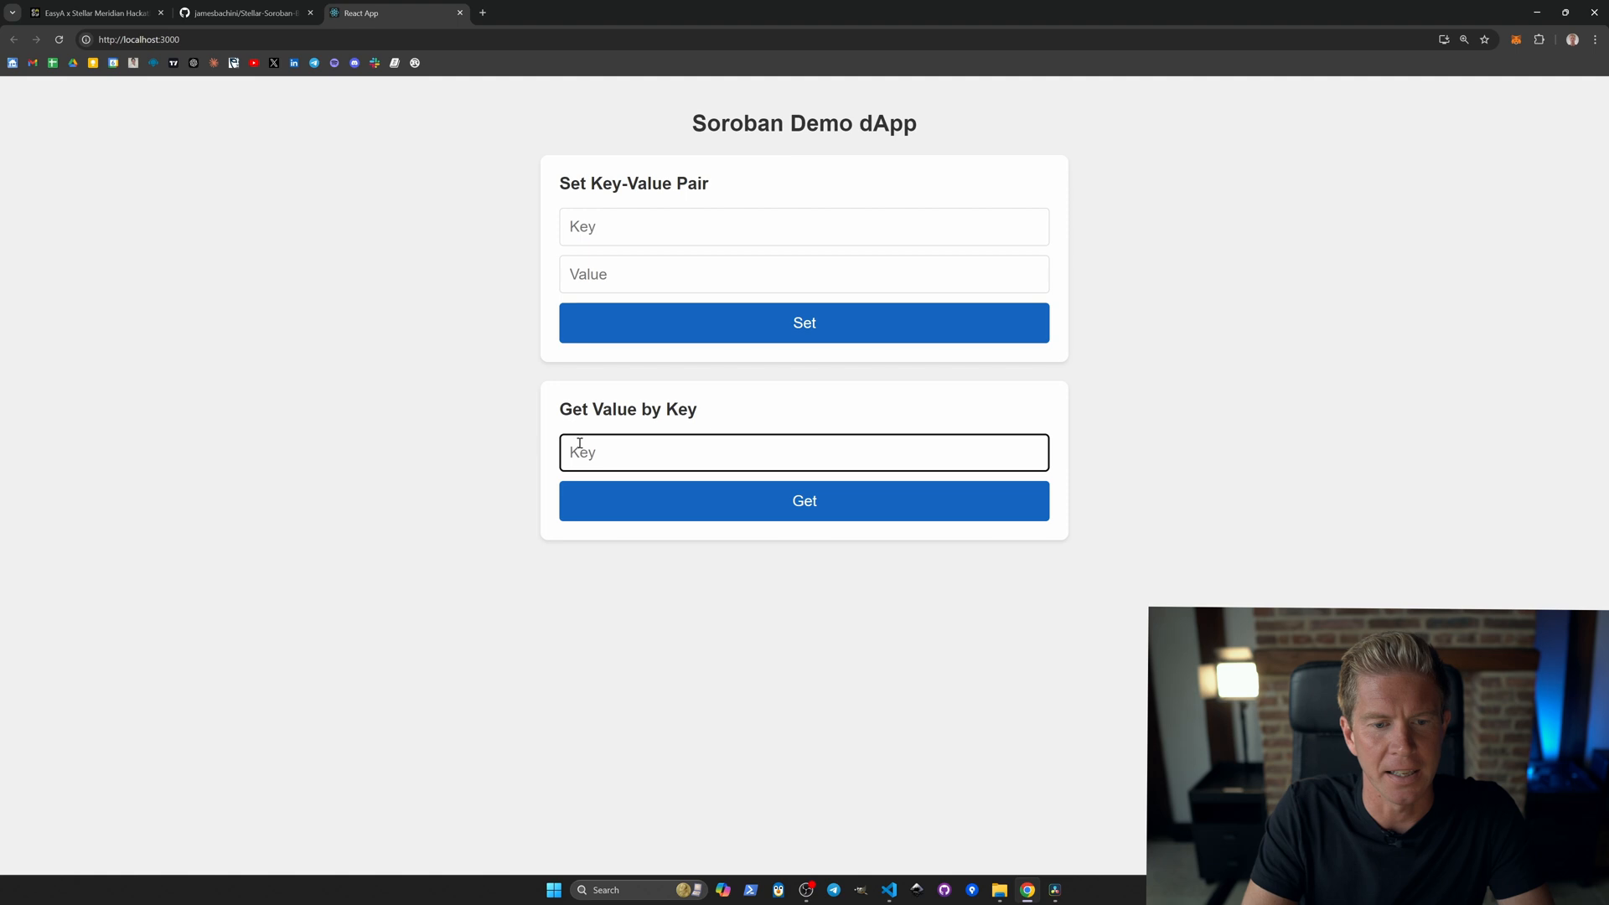
type("Name")
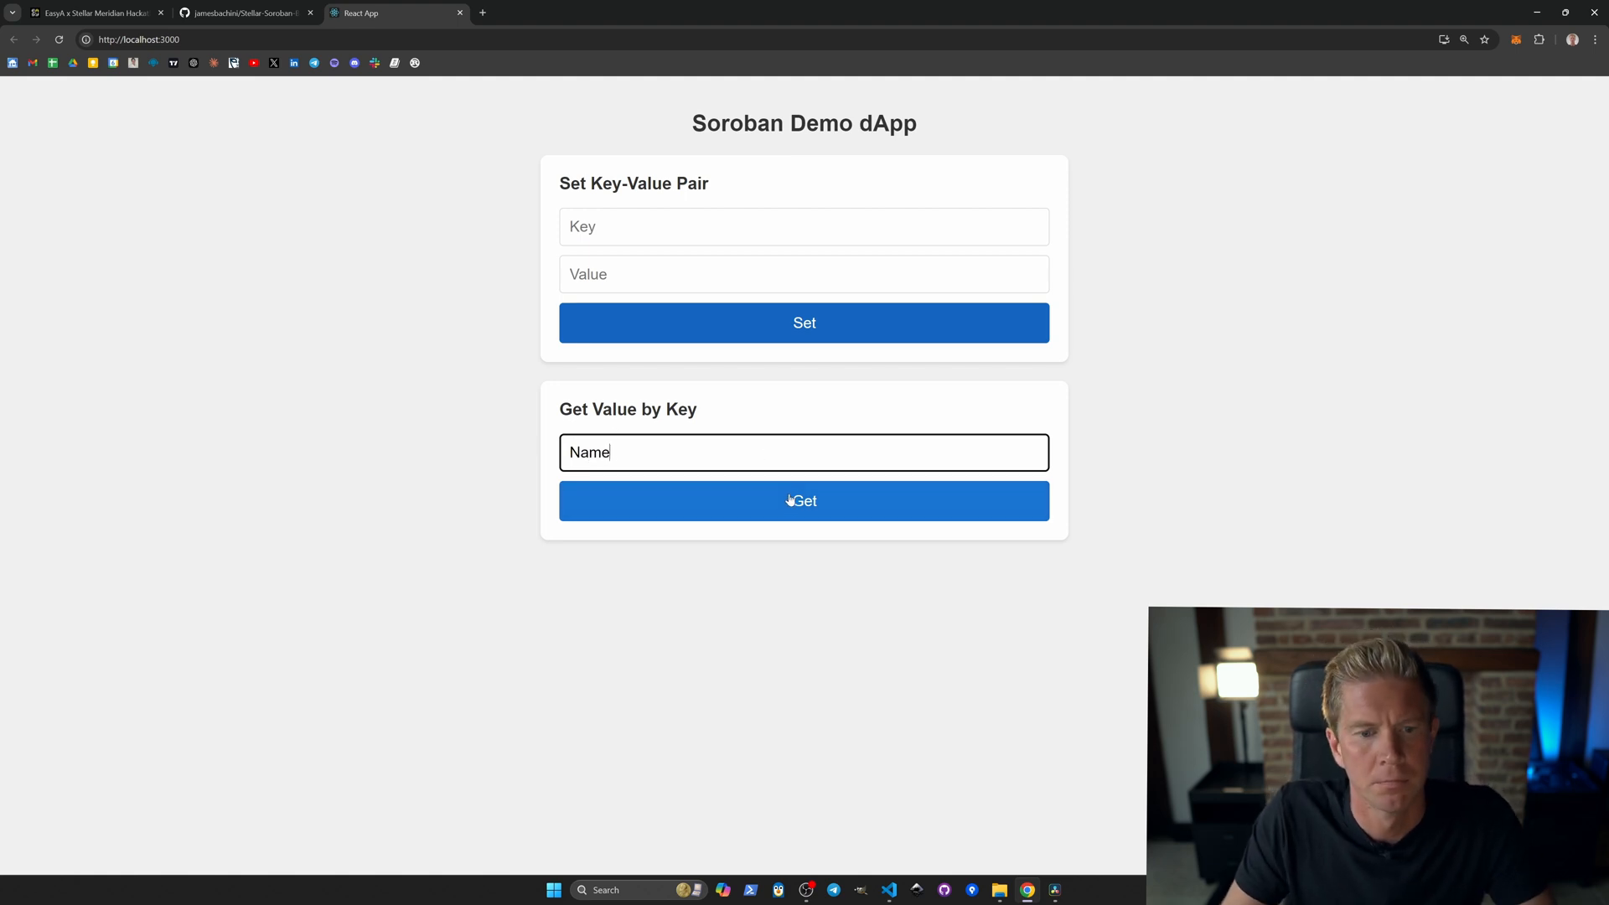
left_click(805, 501)
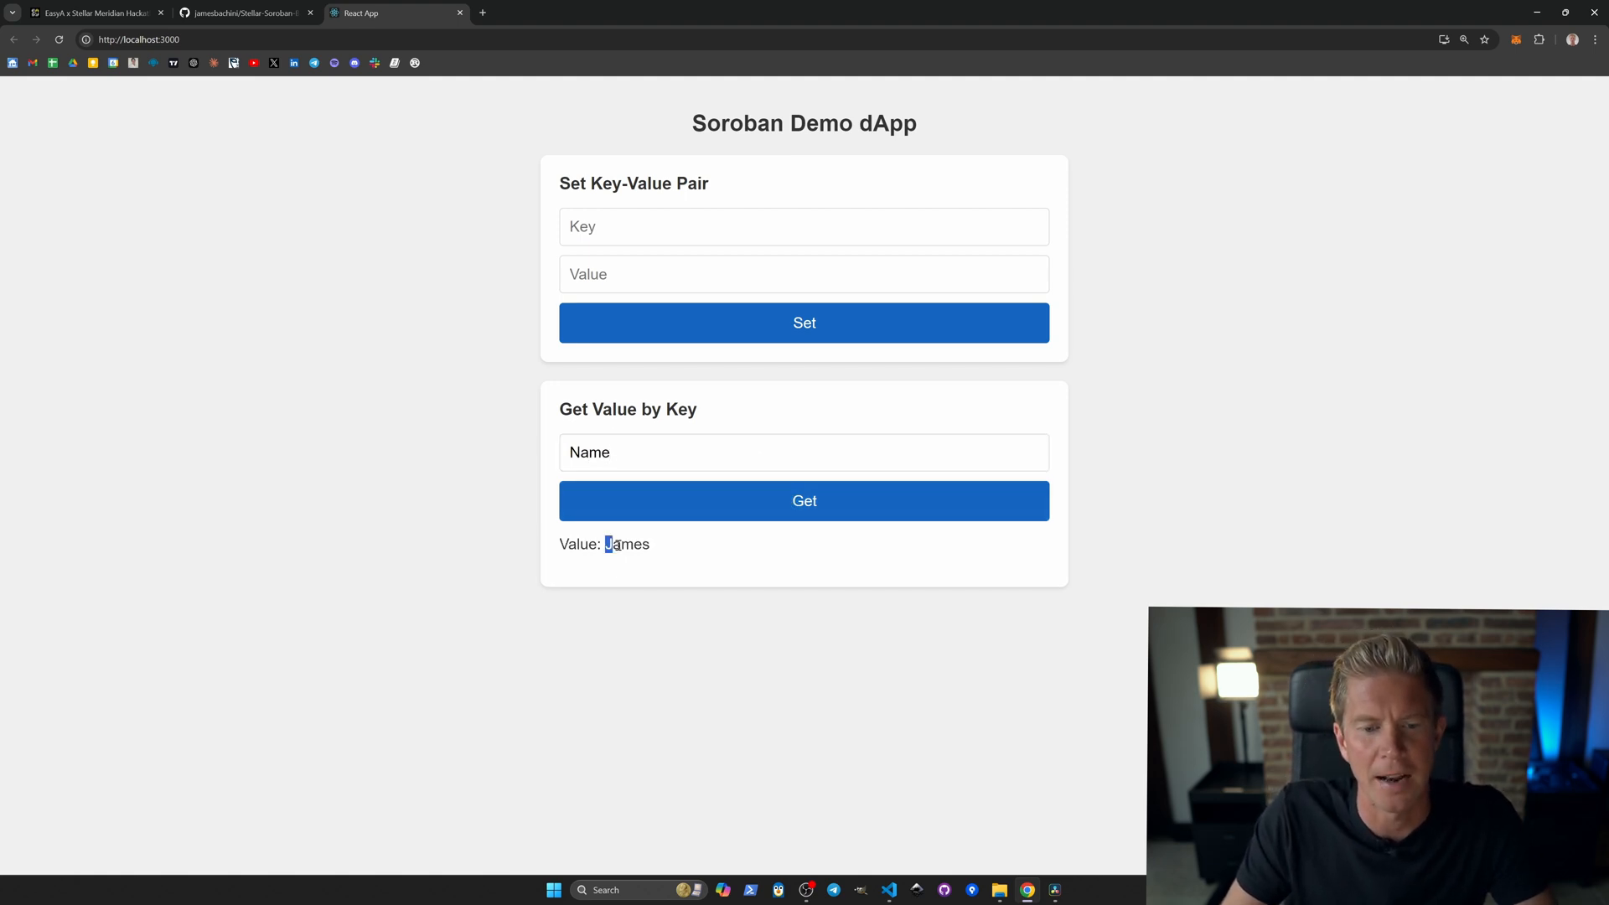
double_click(627, 543)
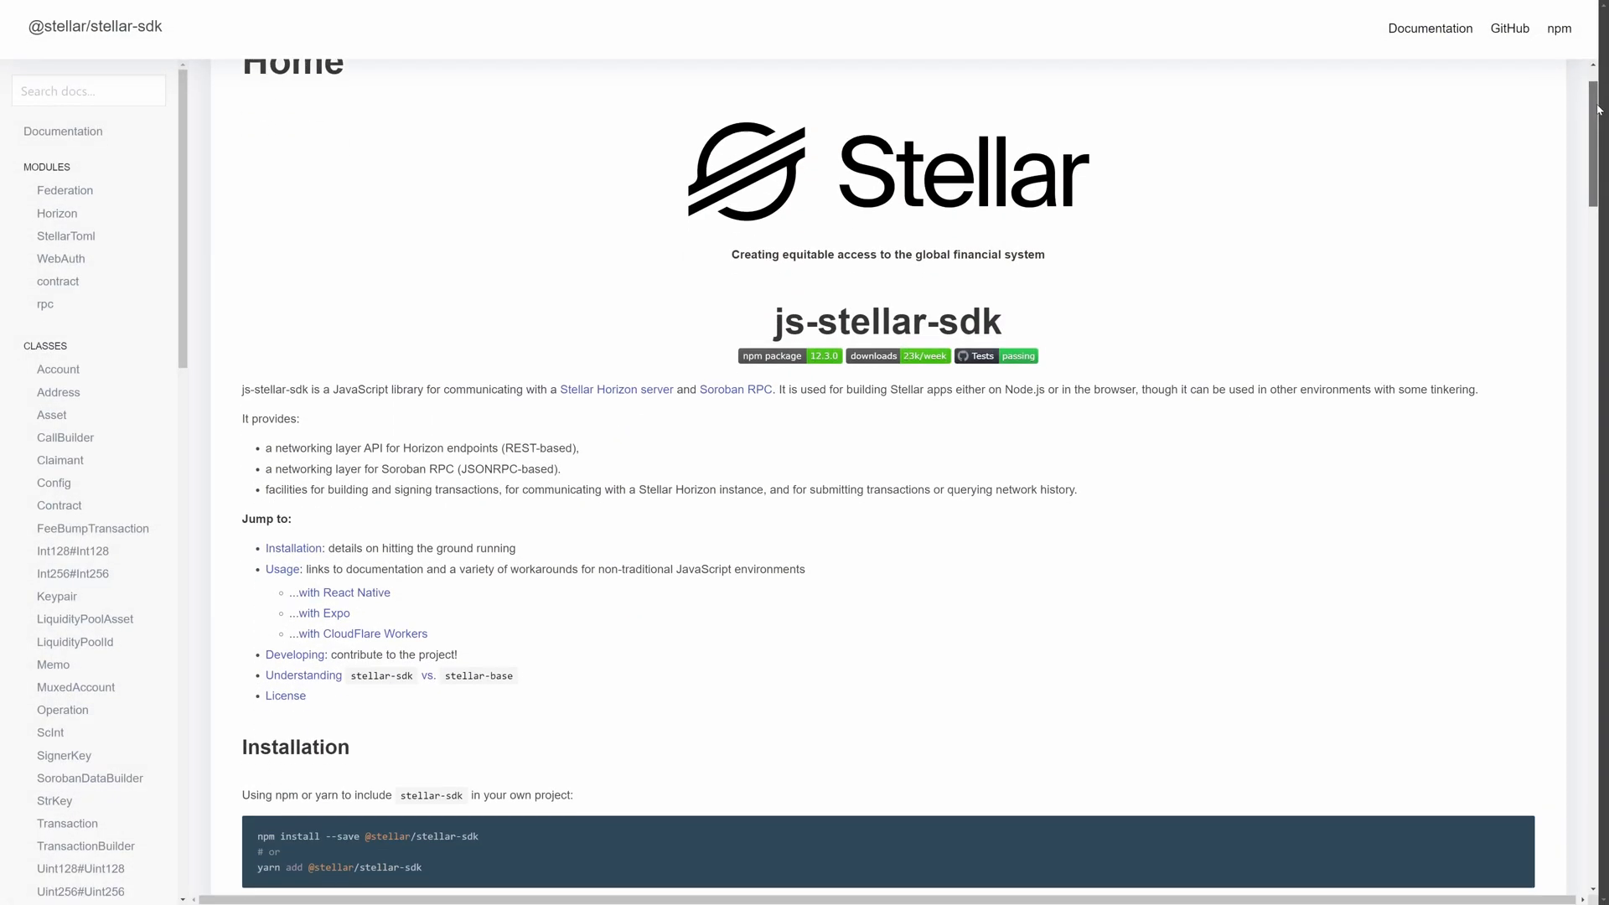
Scroll the js-stellar-sdk docs through the Installation and Browsers sections.
scroll("down", 3)
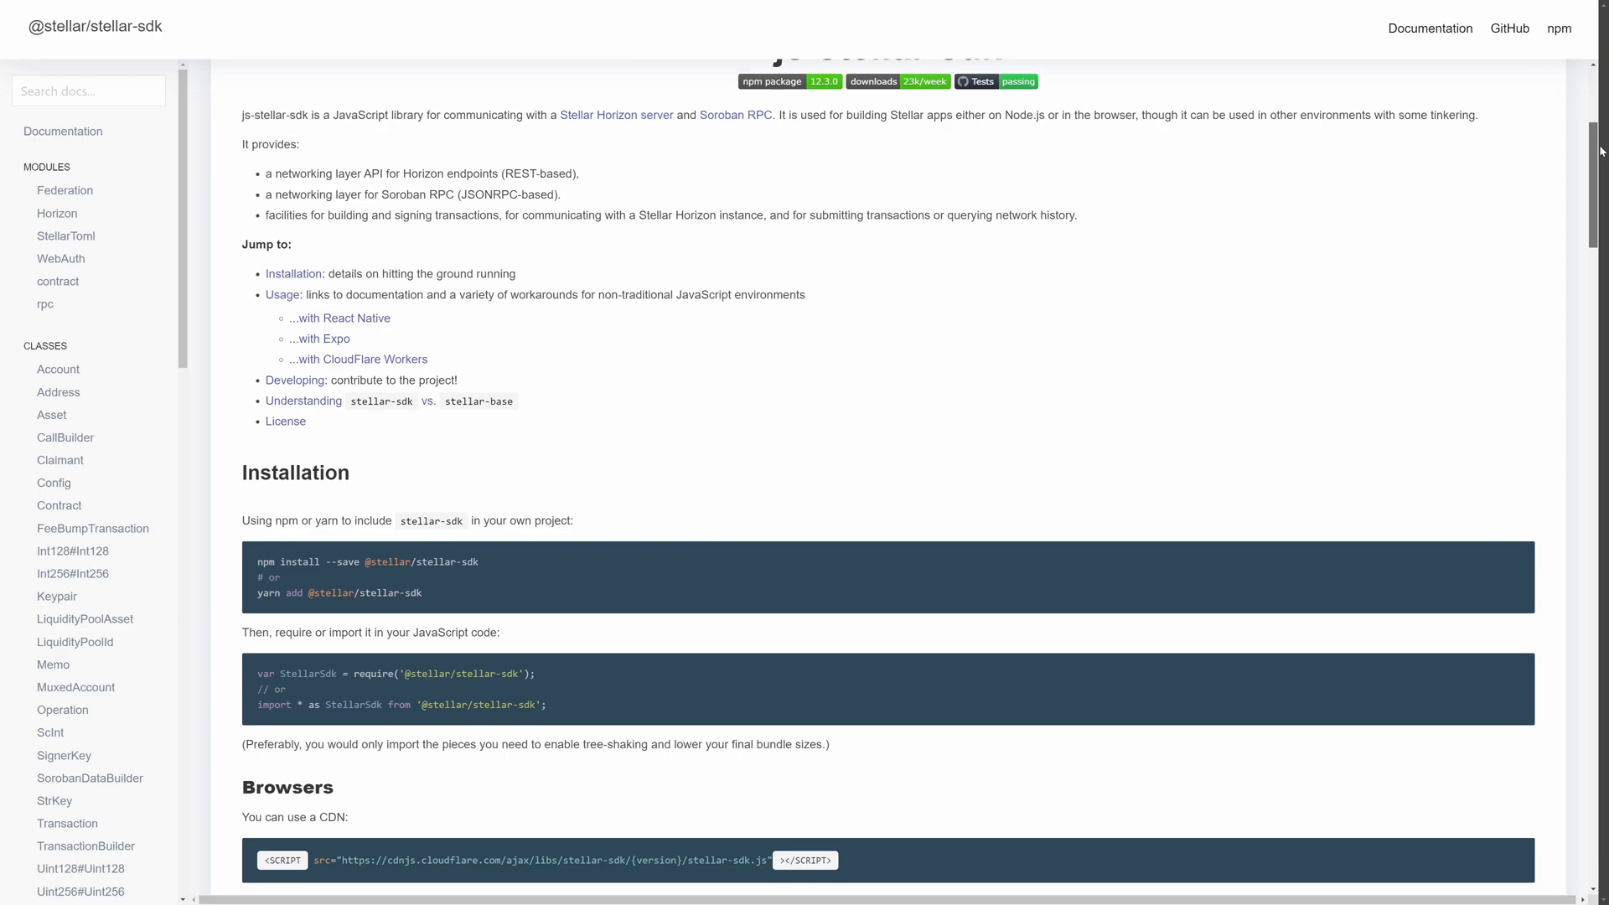
scroll("down", 3)
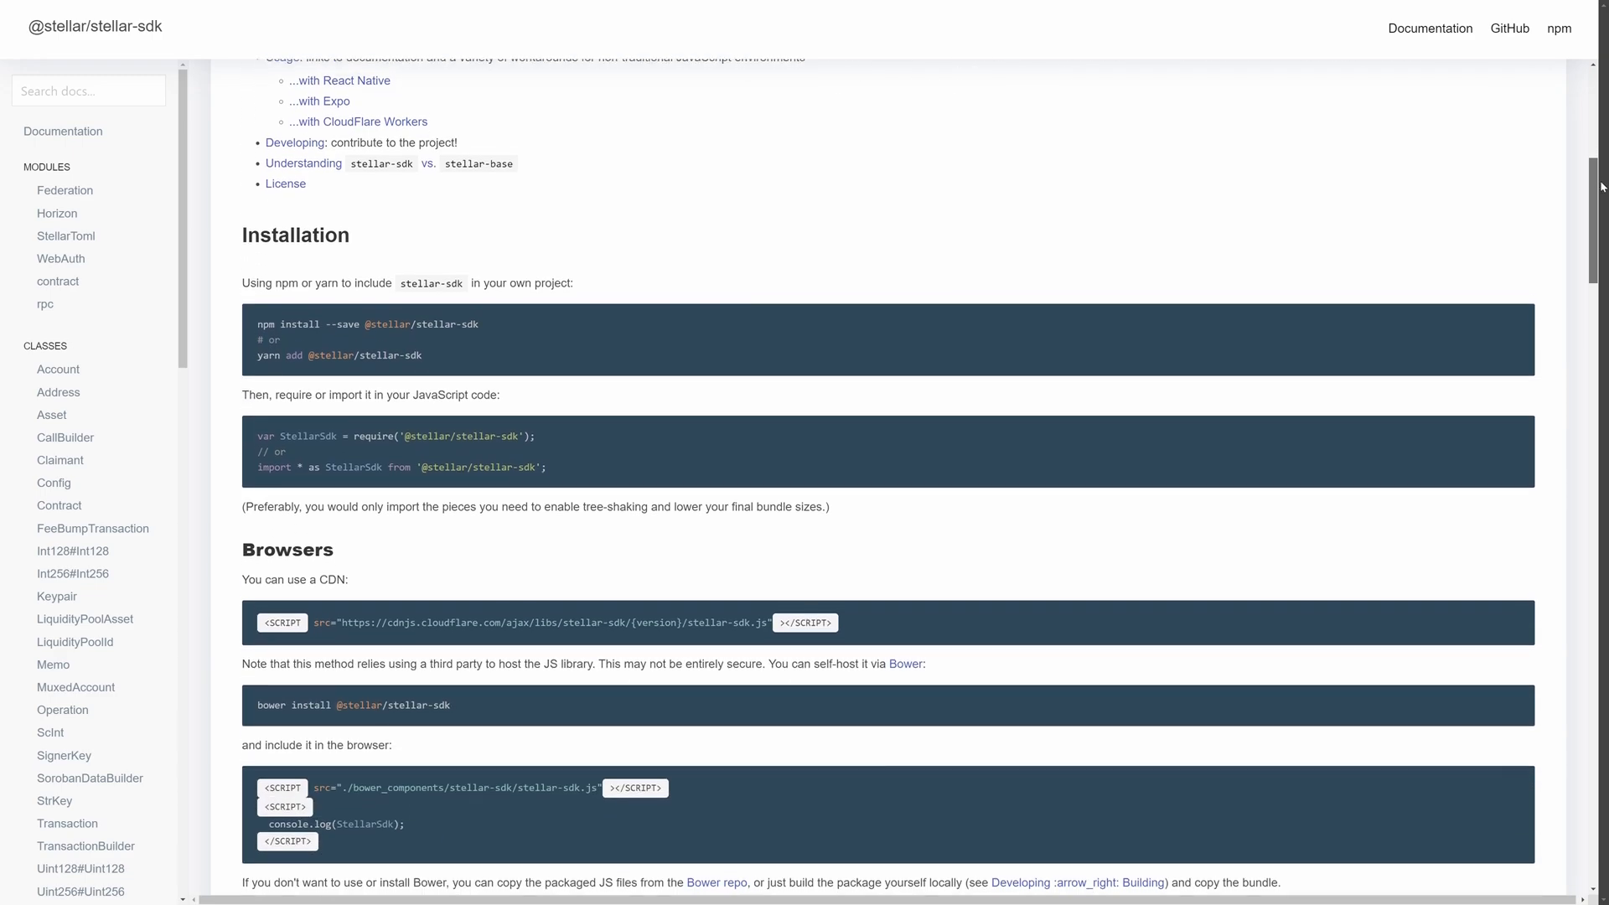
scroll("down", 3)
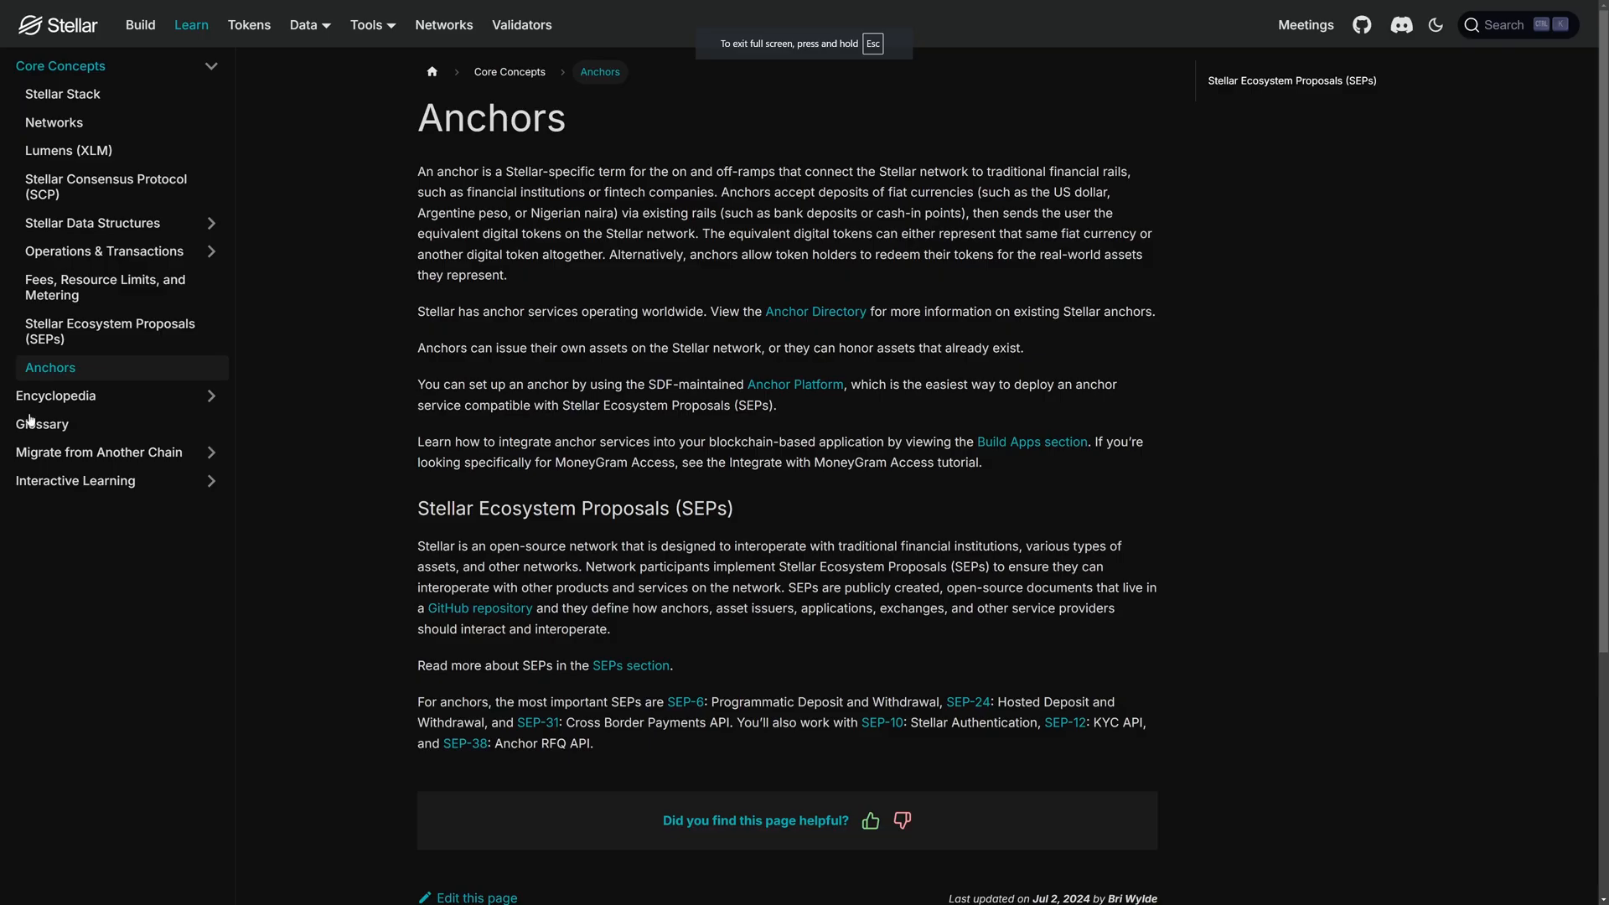
mouse_move(855, 311)
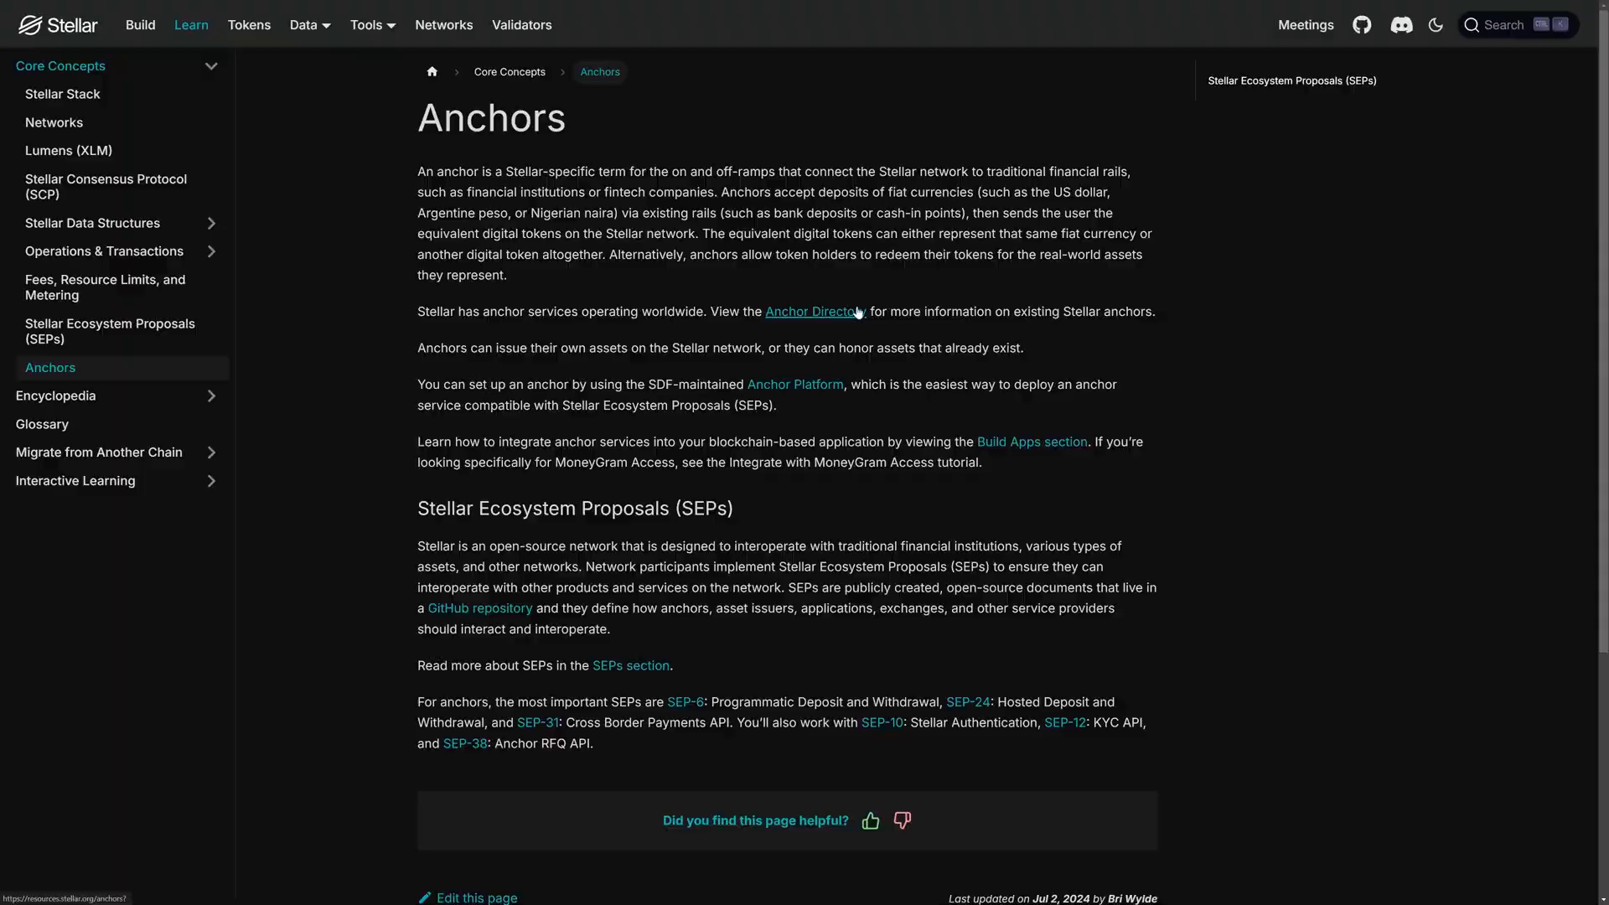
Enter the Anchor Directory and scroll through anchors such as APS, Alchemy Pay, Coinbase and Kraken.
left_click(816, 312)
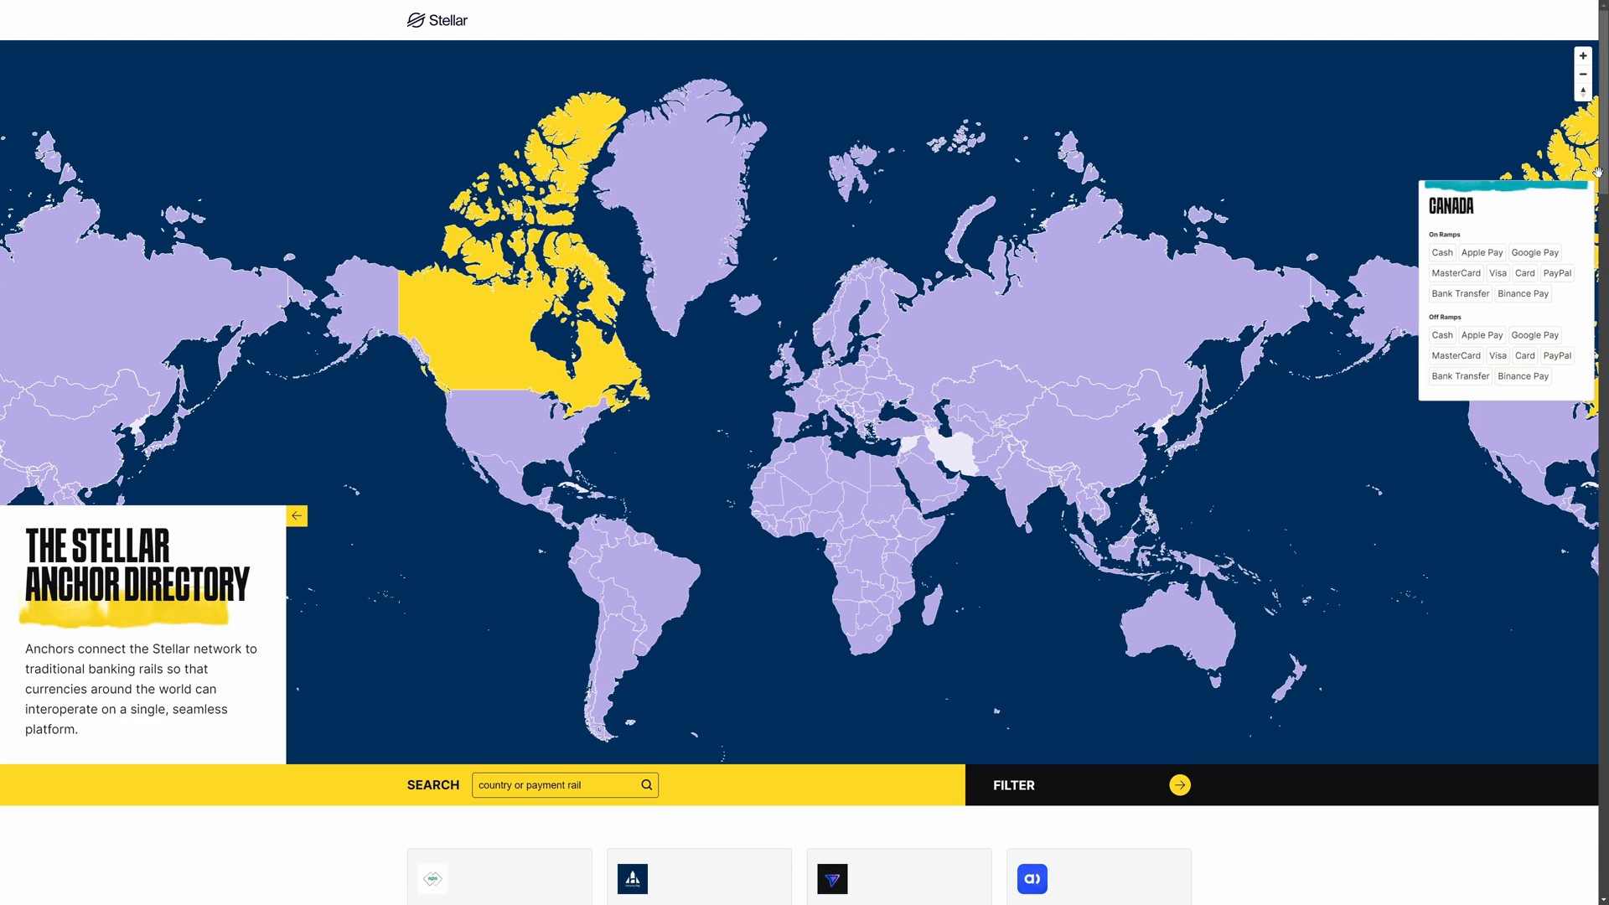
scroll("down", 3)
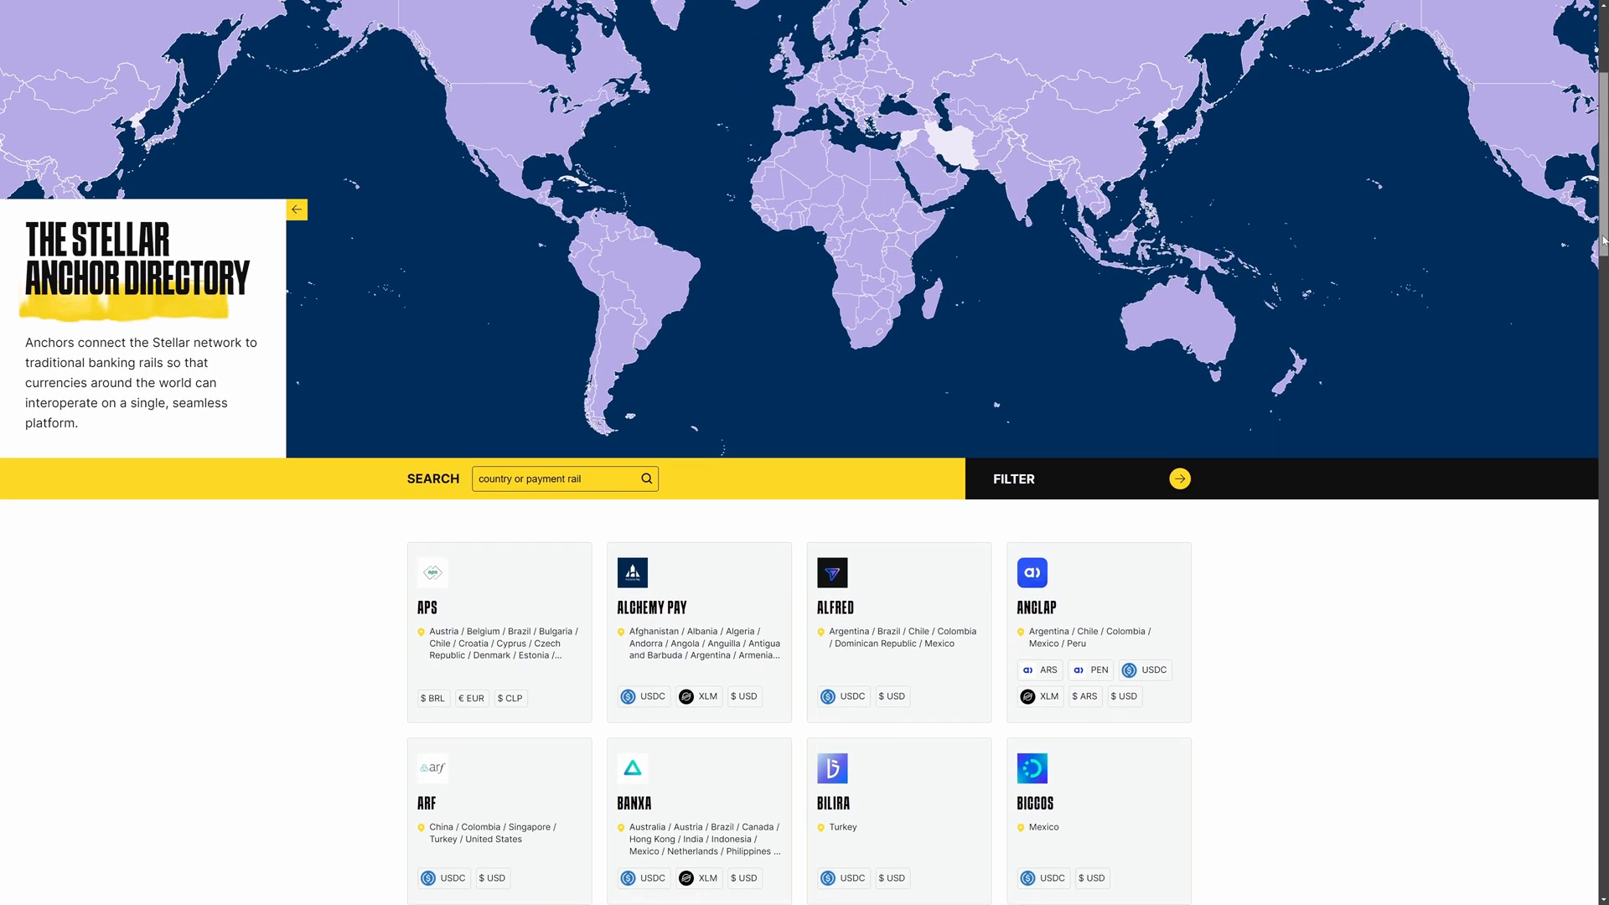
scroll("down", 3)
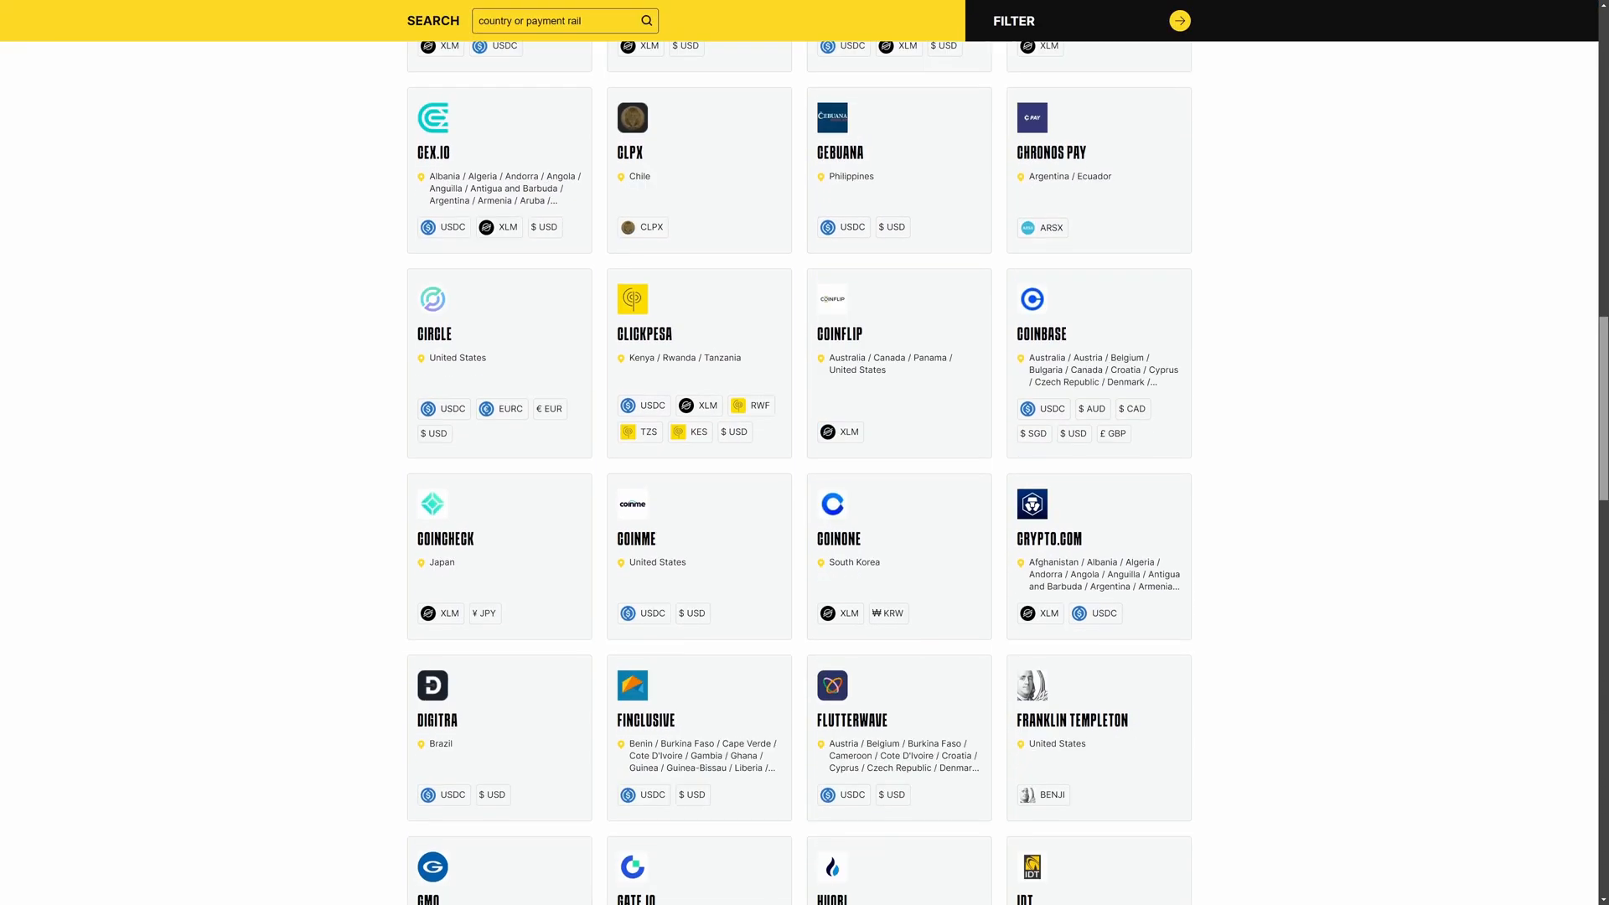
scroll("down", 3)
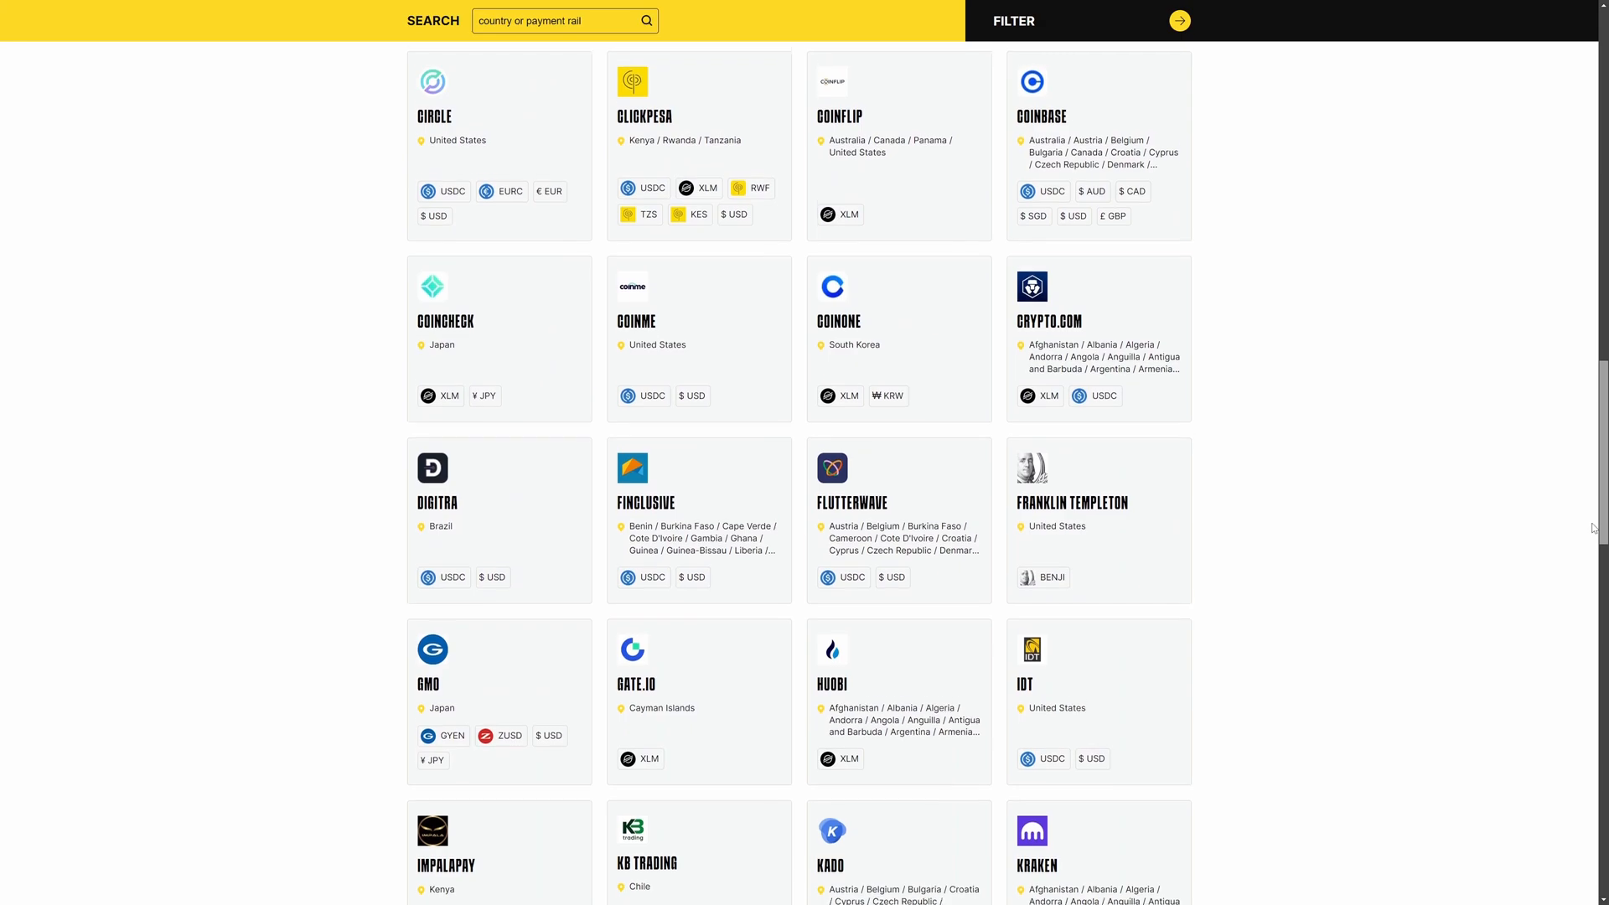
scroll("down", 3)
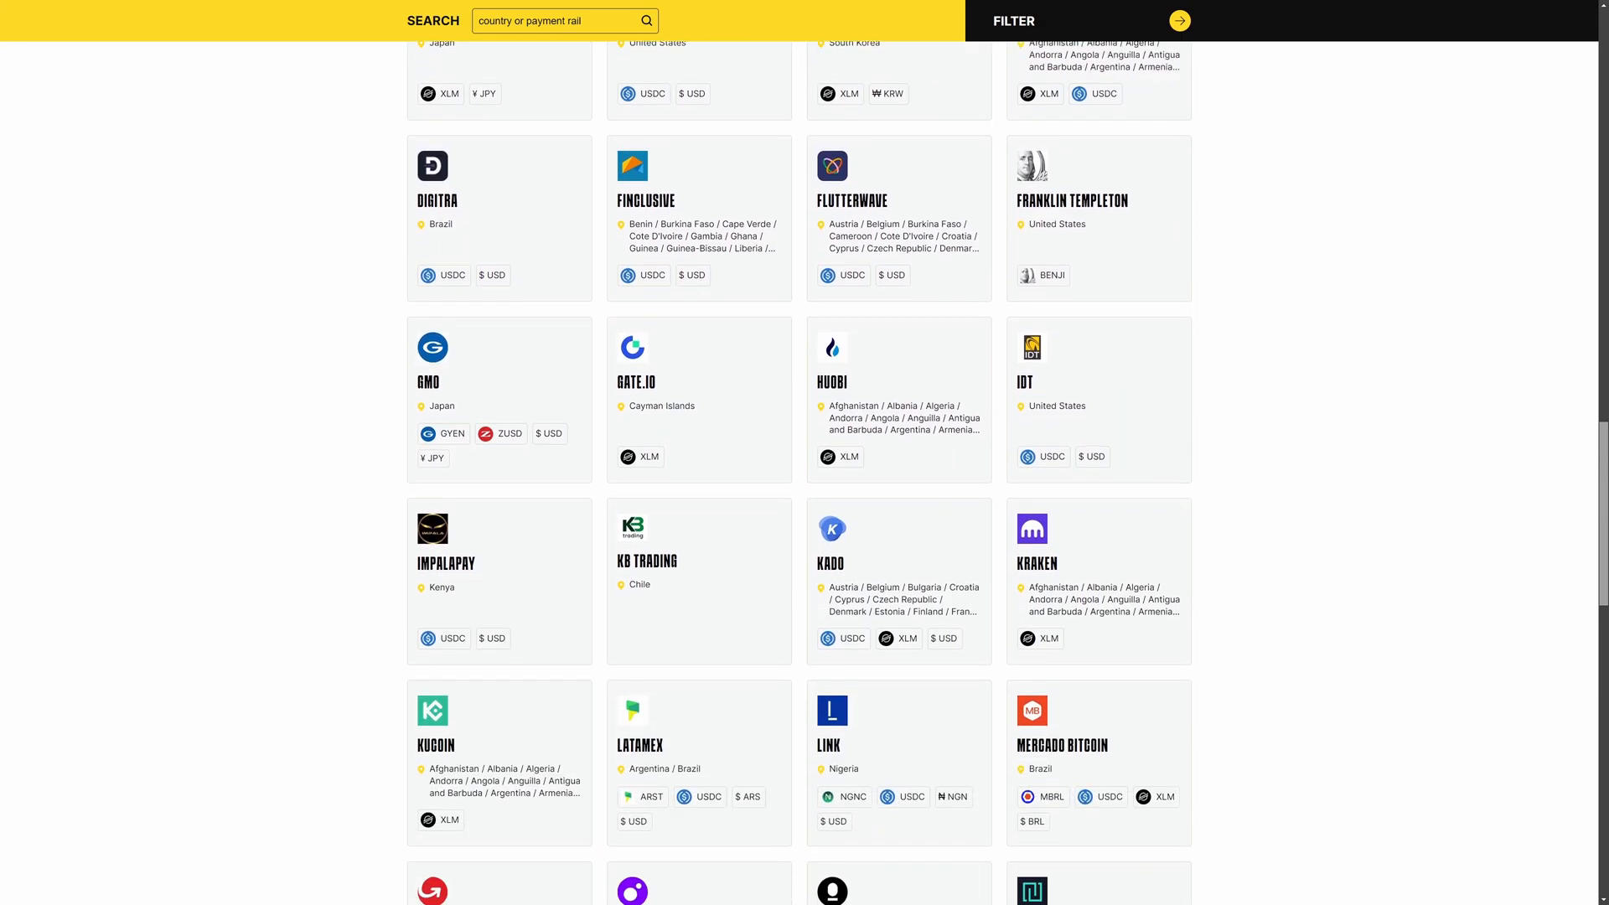